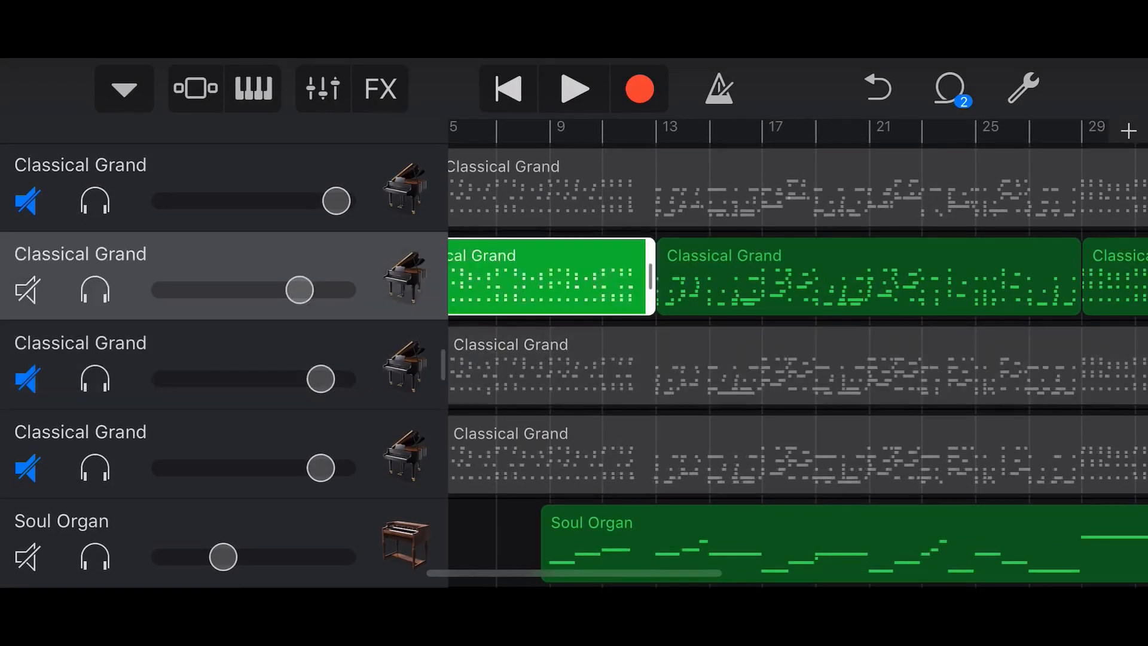
Scroll the track list from the Classical Grand tracks down to the Lead Vocals tracks
{"action": "scroll", "scroll_direction": "right", "scroll_amount": 3}
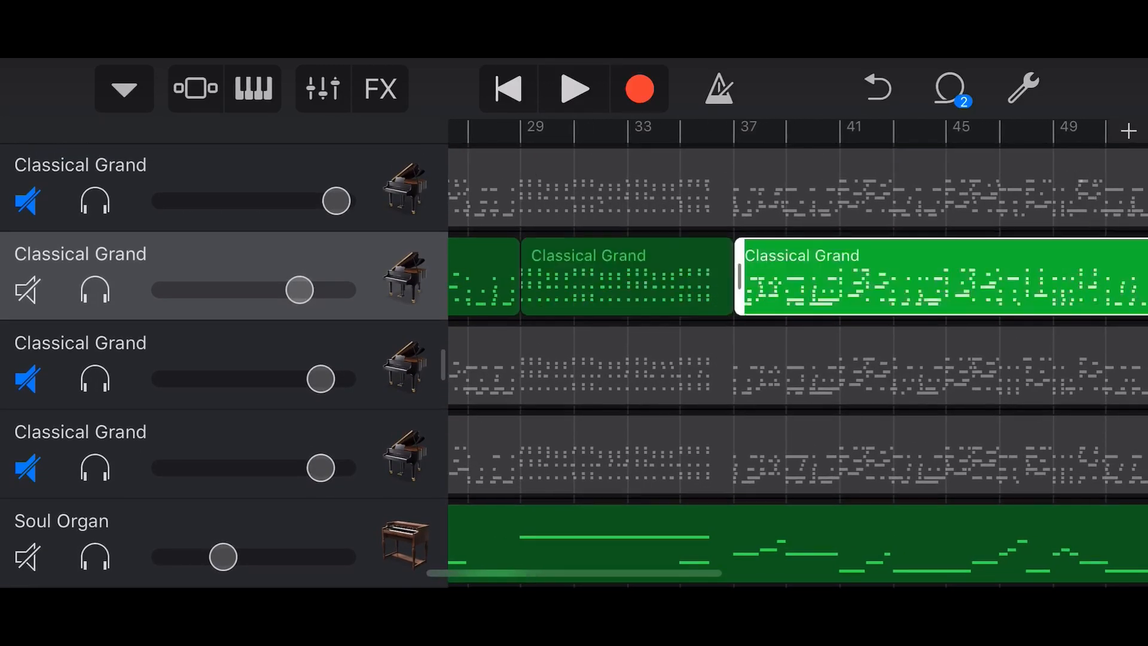
{"action": "scroll", "scroll_direction": "right", "scroll_amount": 3}
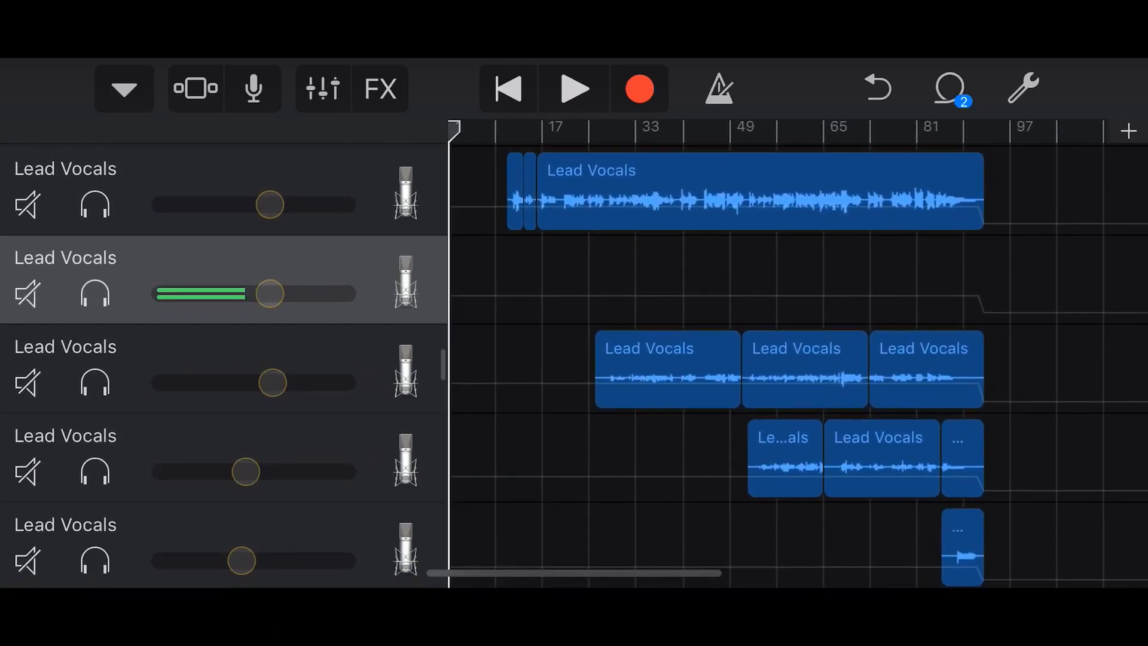
{"action": "scroll", "scroll_direction": "down", "scroll_amount": 3}
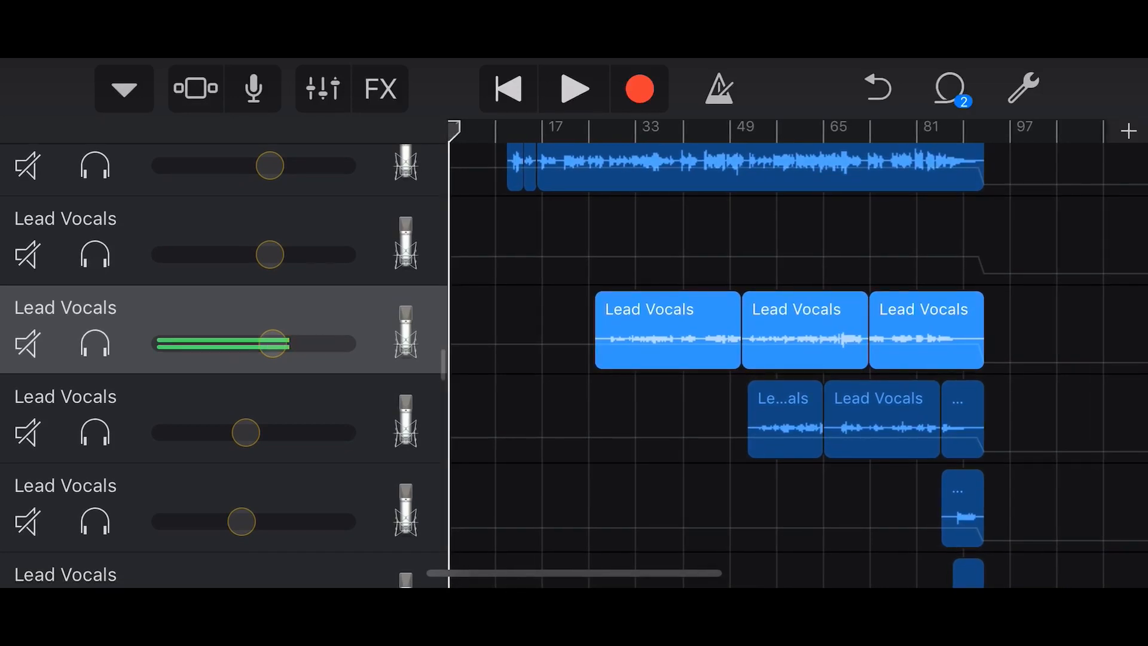
{"action": "scroll", "scroll_direction": "down", "scroll_amount": 3}
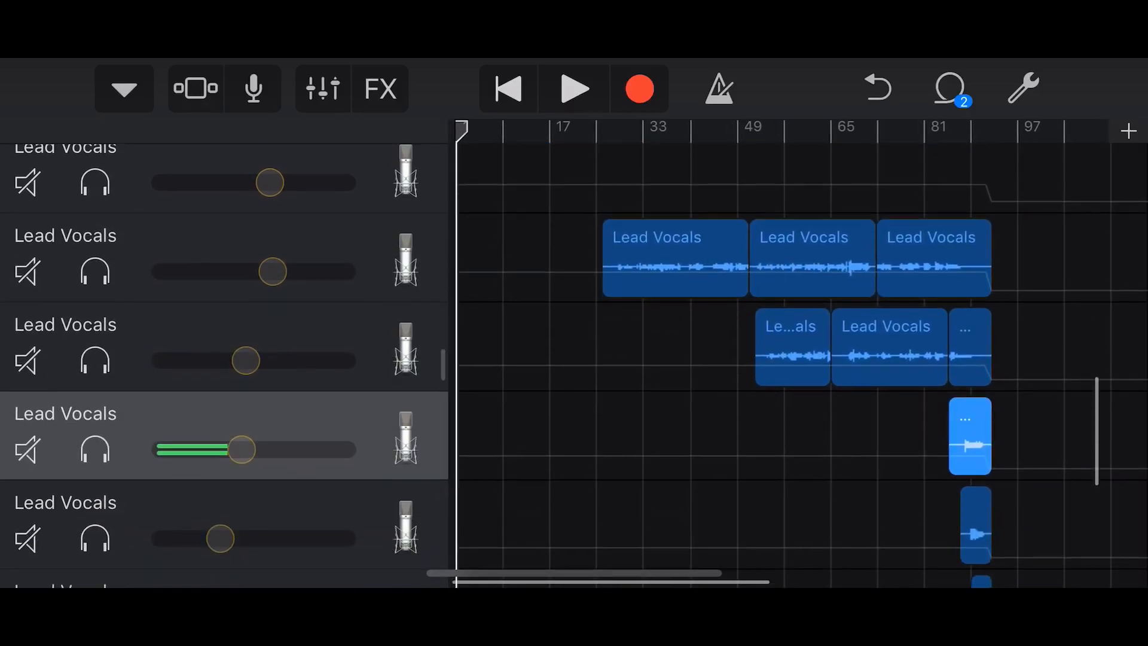
{"action": "scroll", "scroll_direction": "up", "scroll_amount": 3}
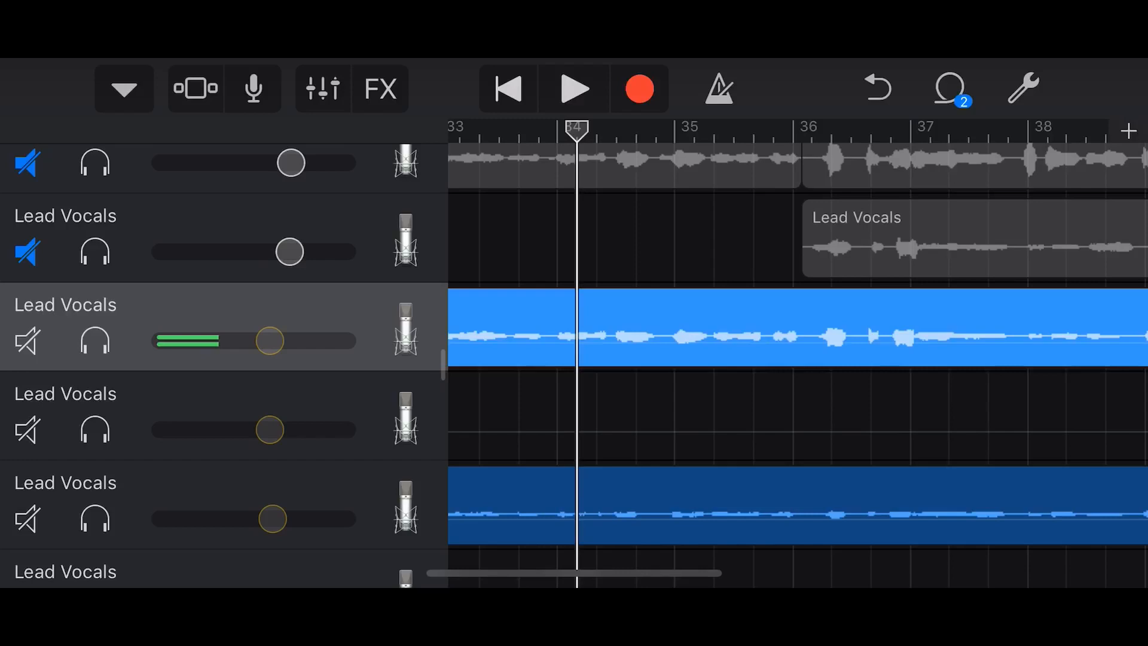
Audition the vocal passage from bar 34, then punch in a new vocal take
{"action": "left_click", "coordinate": [575, 88]}
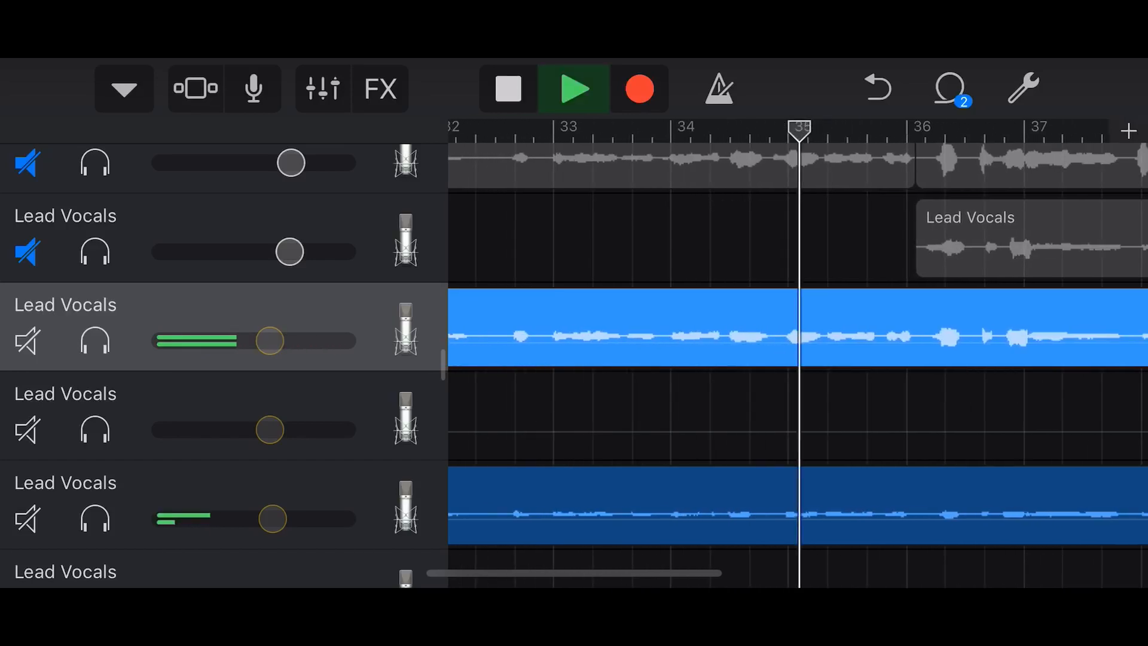
{"action": "scroll", "scroll_direction": "right", "scroll_amount": 3}
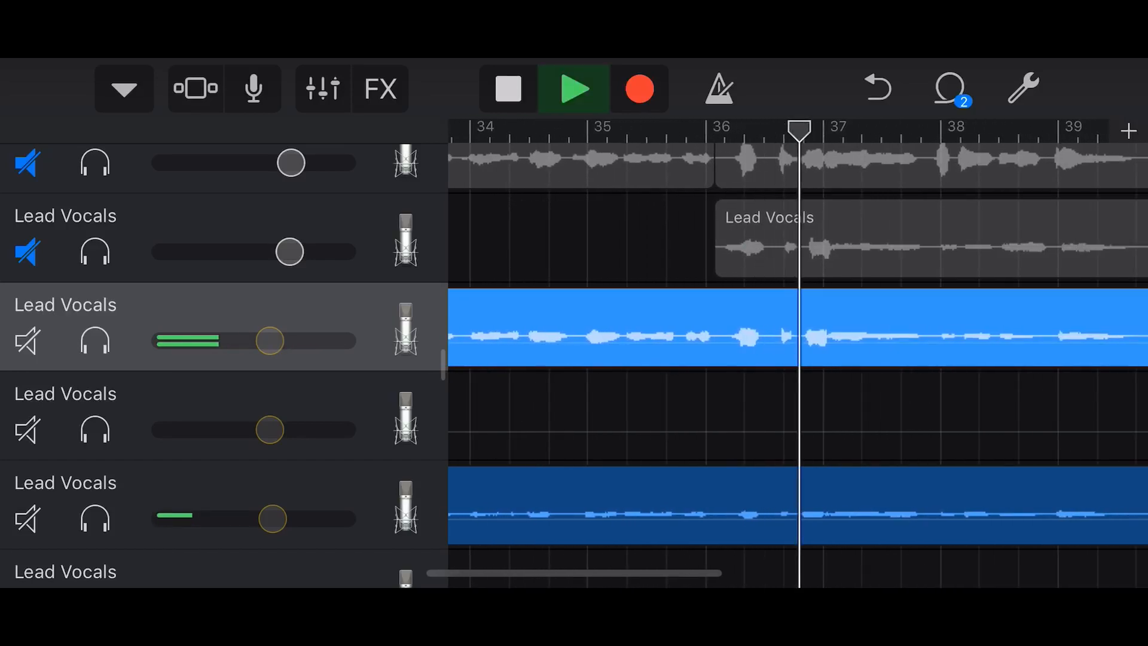
{"action": "left_click", "coordinate": [507, 89]}
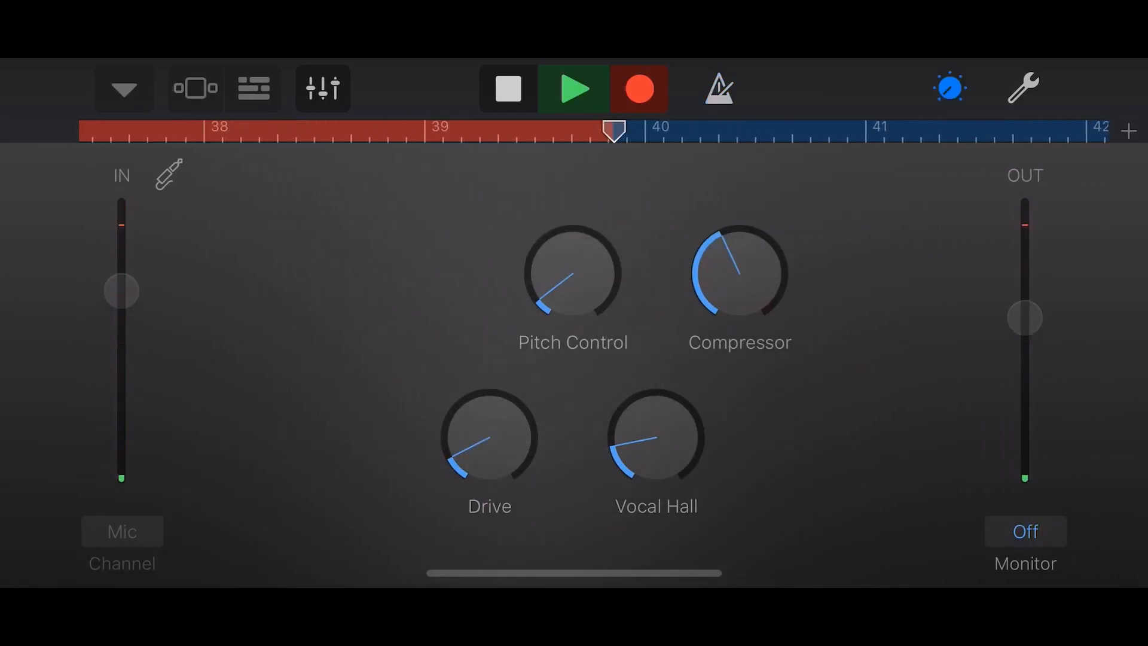
Stop recording so the new take starting at bar 36 lands on the timeline
{"action": "left_click", "coordinate": [506, 88]}
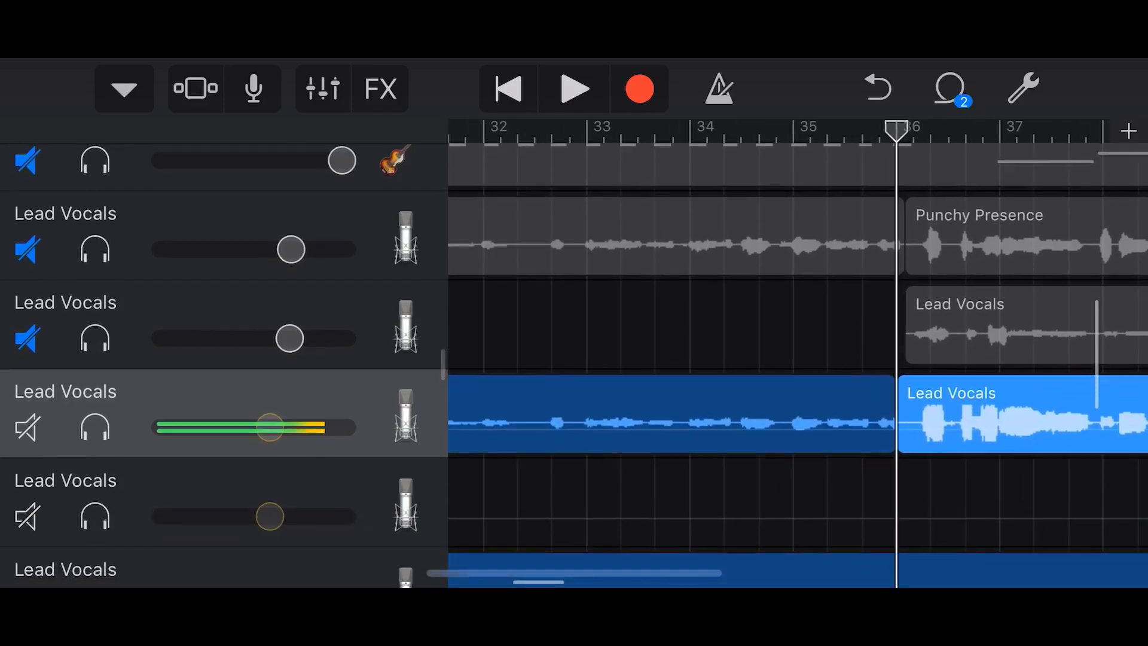
{"action": "scroll", "scroll_direction": "right", "scroll_amount": 3}
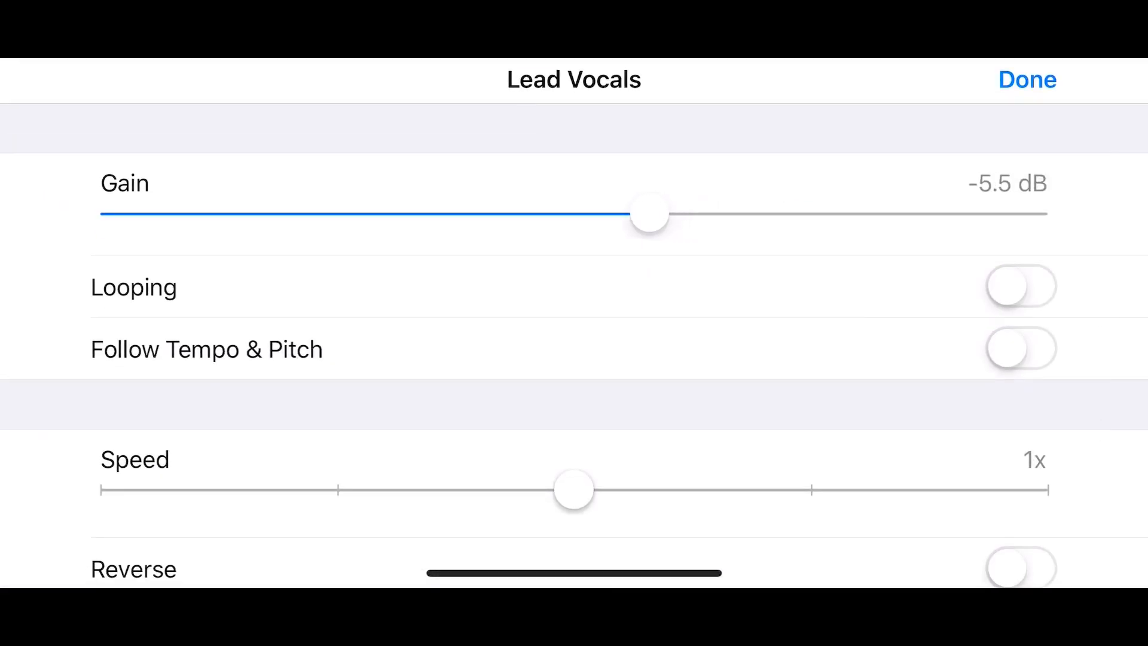
Close the region settings and listen back to the new take from bar 34
{"action": "left_click", "coordinate": [1026, 81]}
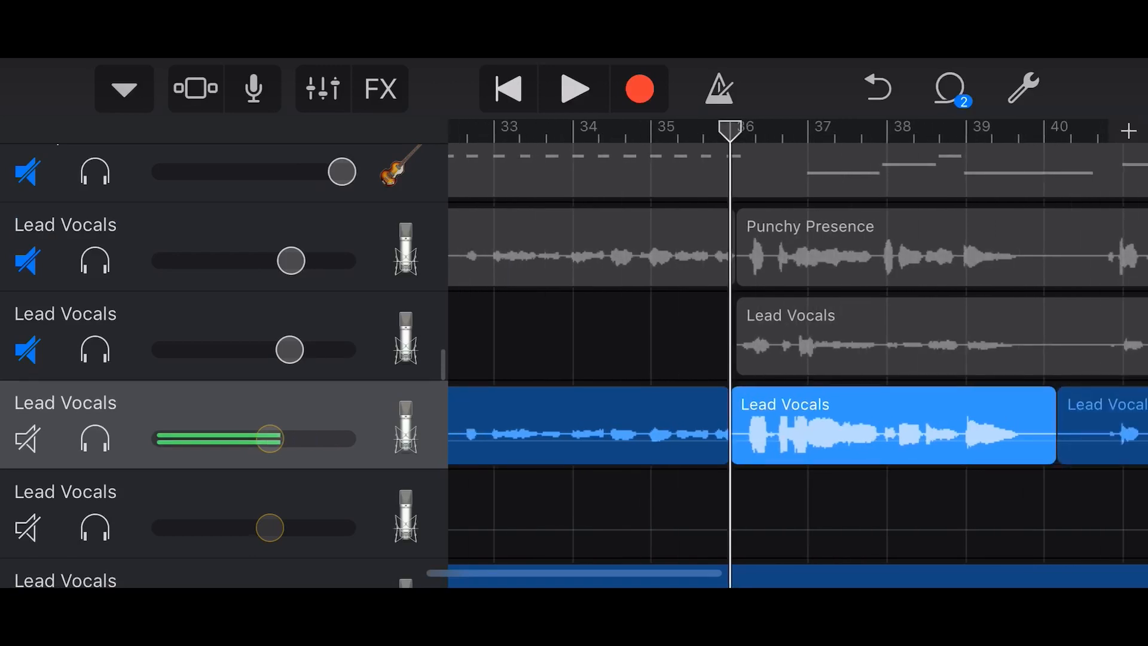
{"action": "left_click", "coordinate": [575, 89]}
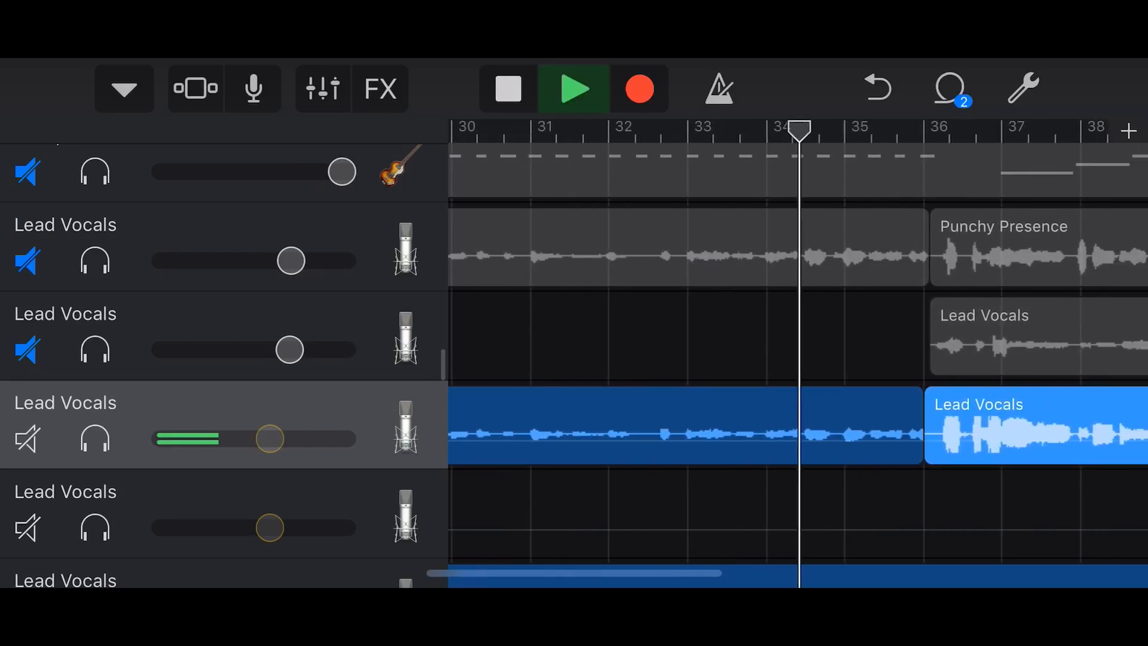
{"action": "scroll", "scroll_direction": "right", "scroll_amount": 3}
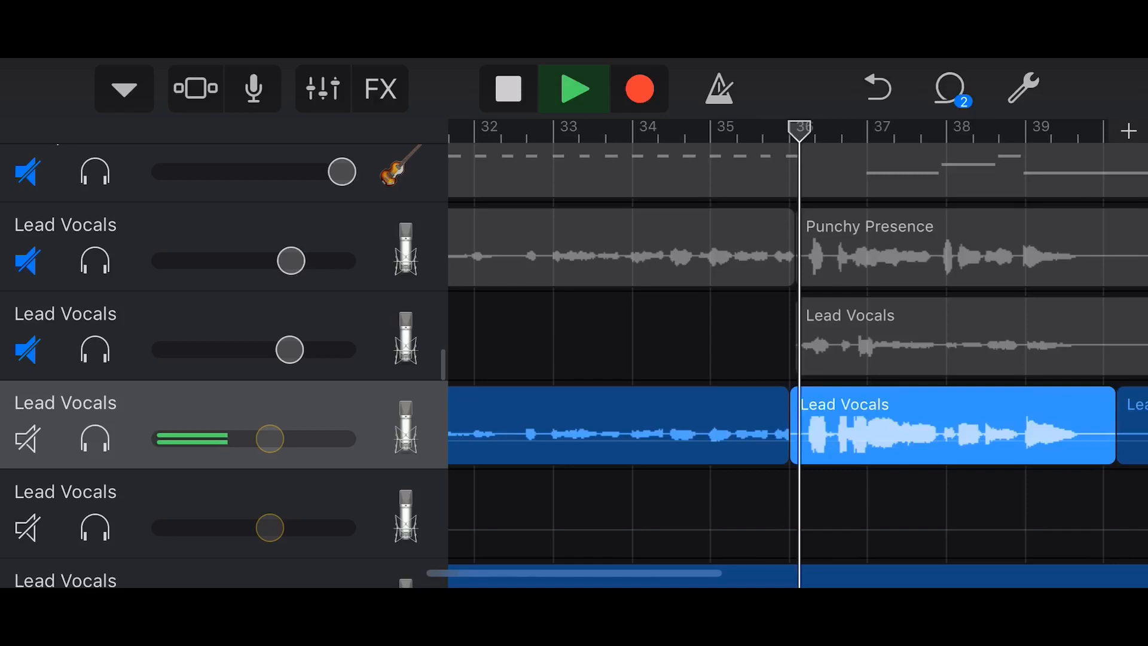
{"action": "scroll", "scroll_direction": "right", "scroll_amount": 3}
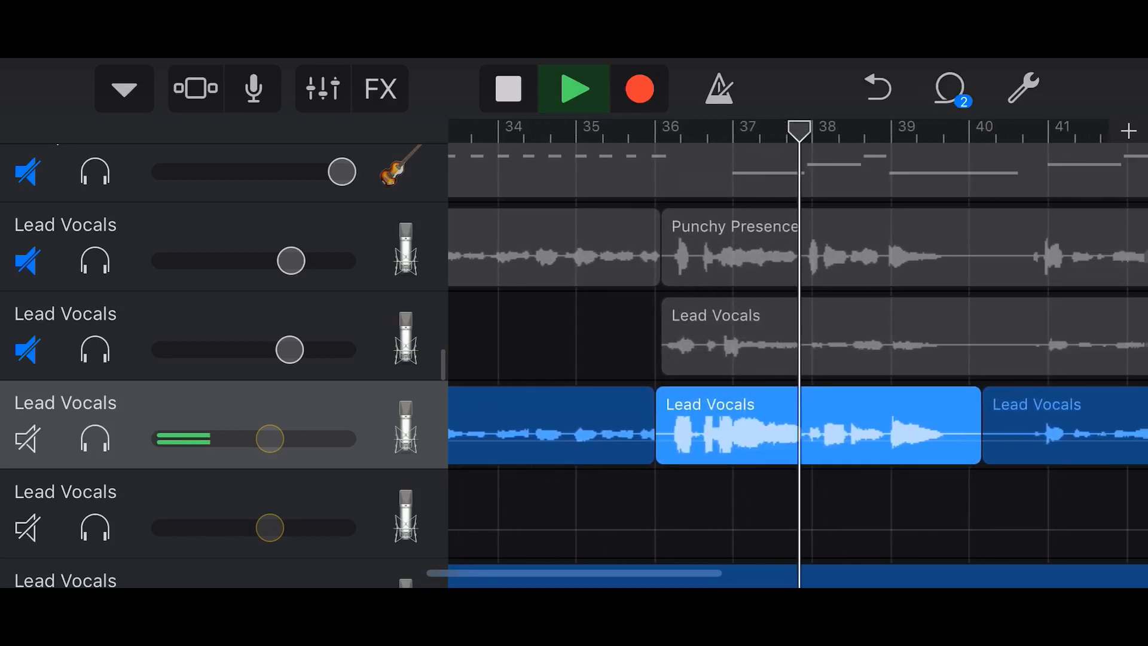
{"action": "scroll", "scroll_direction": "right", "scroll_amount": 3}
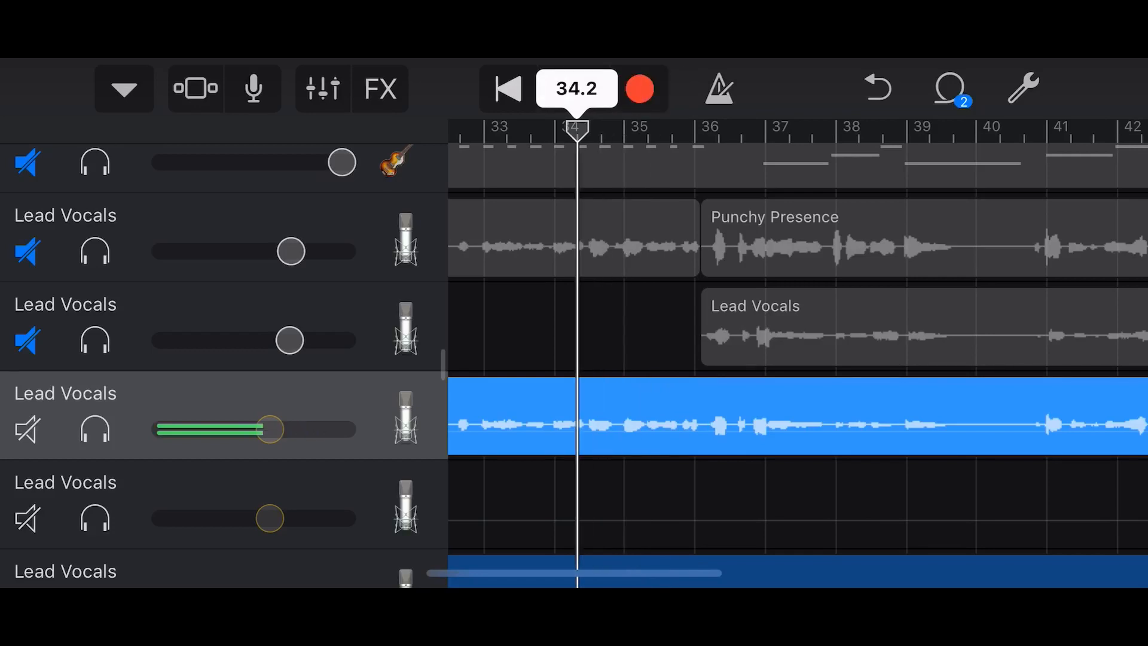
Start recording a fresh vocal take from bar 34 on the recorder screen
{"action": "left_click", "coordinate": [575, 89]}
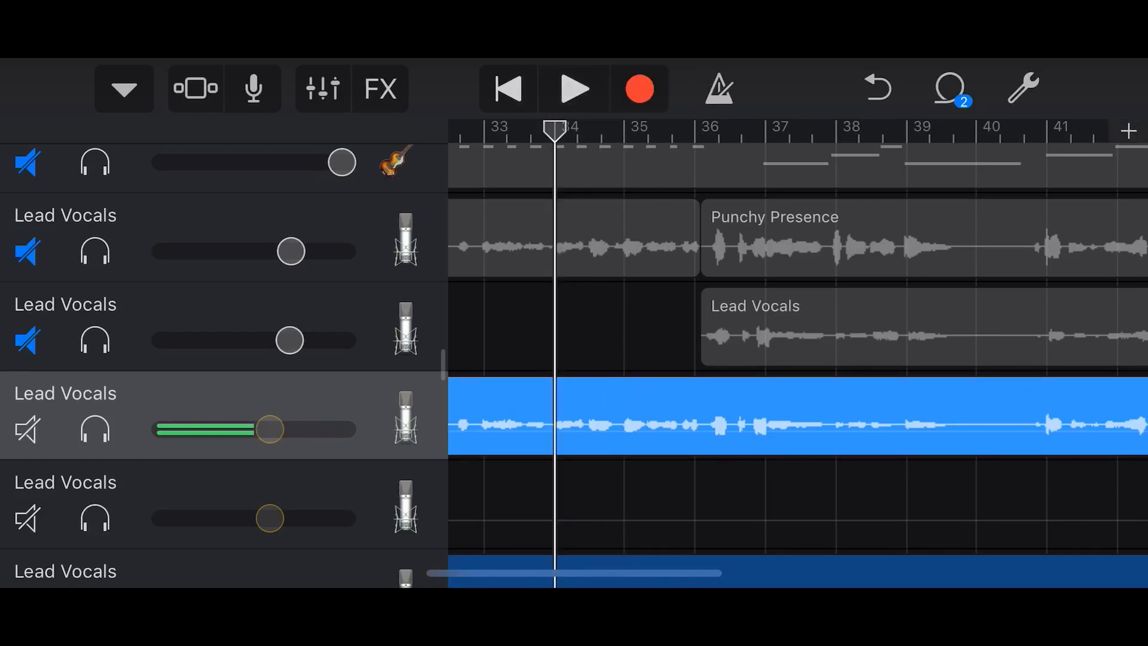
{"action": "scroll", "scroll_direction": "down", "scroll_amount": 3}
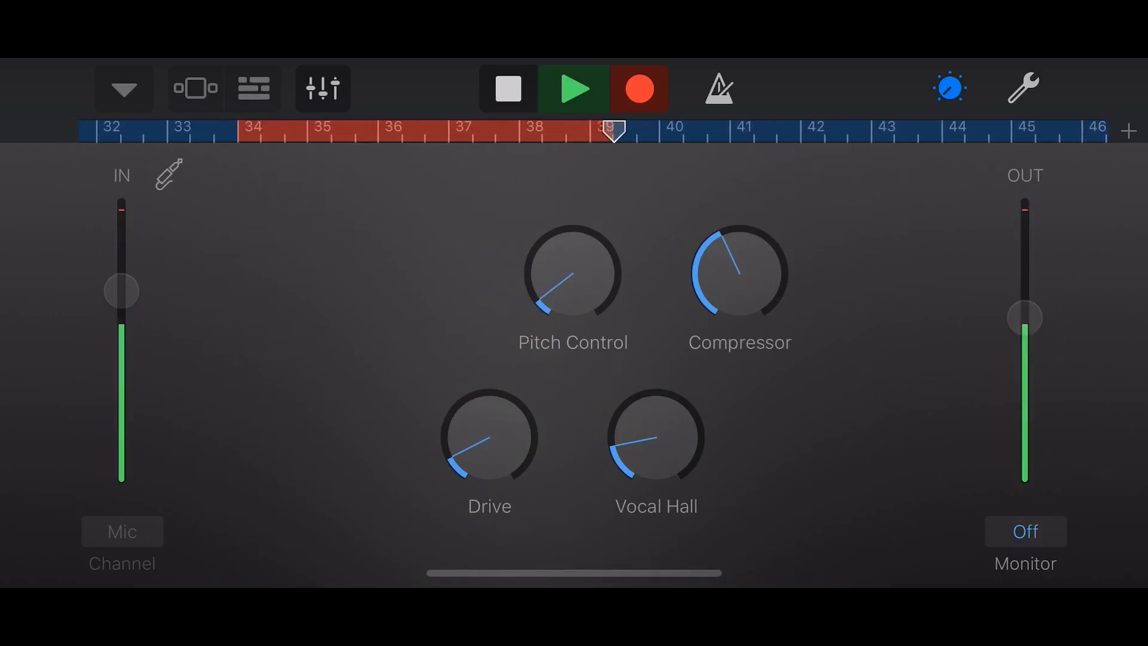
Stop the recording after singing bars 34–39, leaving the take ending at bar 36
{"action": "left_click", "coordinate": [506, 88]}
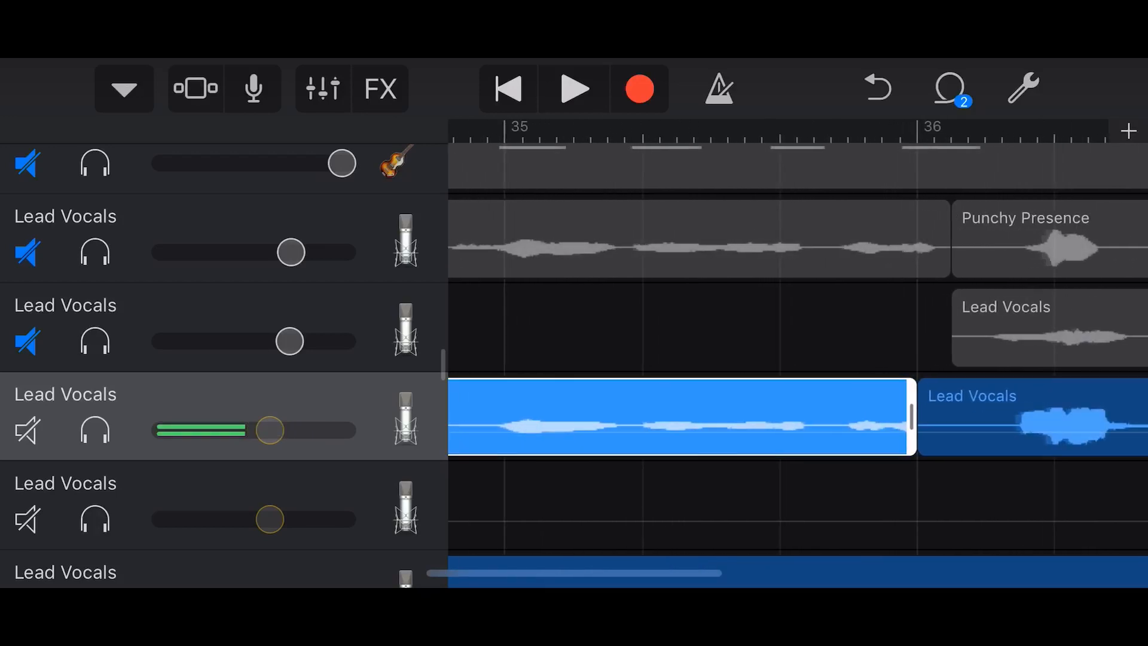
Check the new vocal region's settings showing -6.7 dB gain, then close them
{"action": "scroll", "scroll_direction": "right", "scroll_amount": 3}
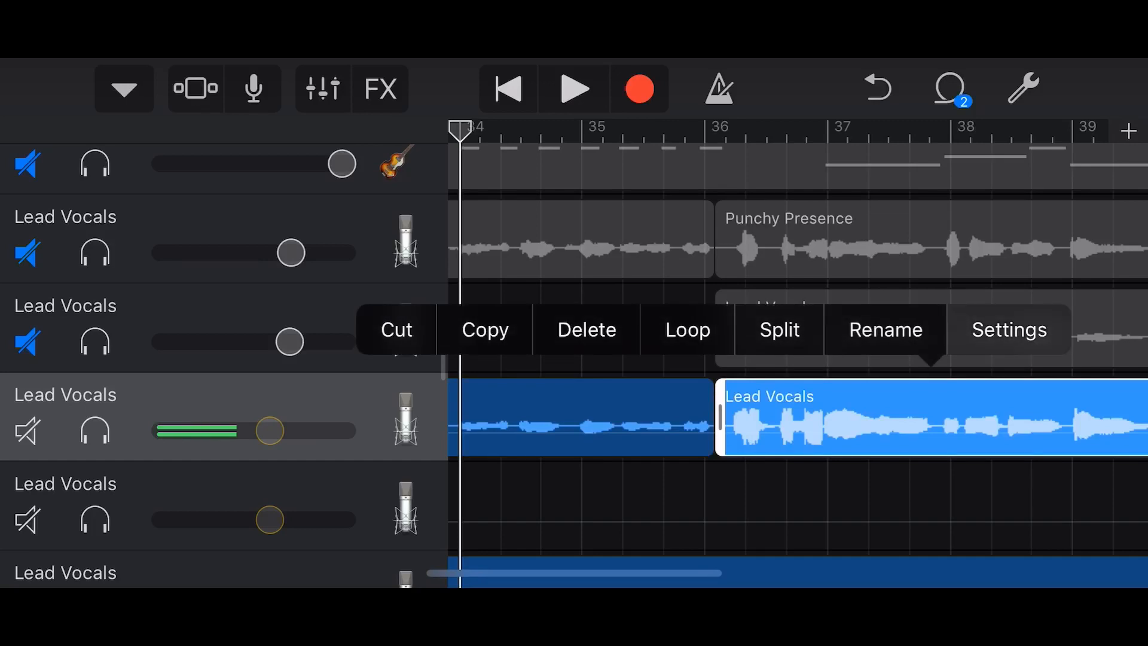
{"action": "left_click", "coordinate": [1010, 330]}
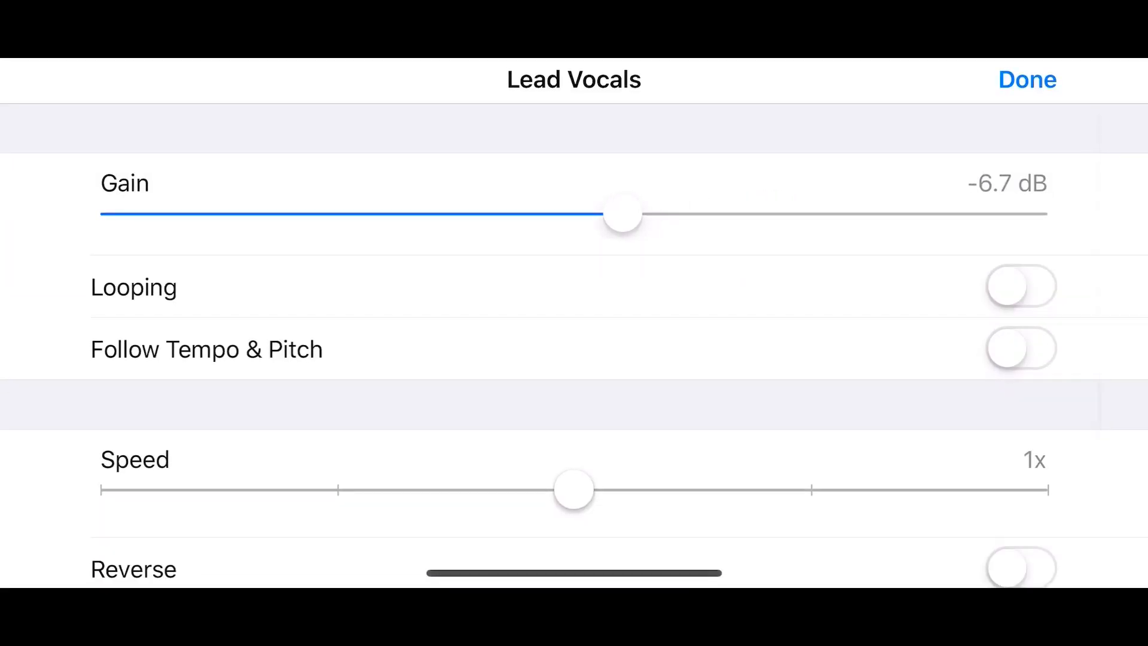
{"action": "left_click", "coordinate": [1027, 79]}
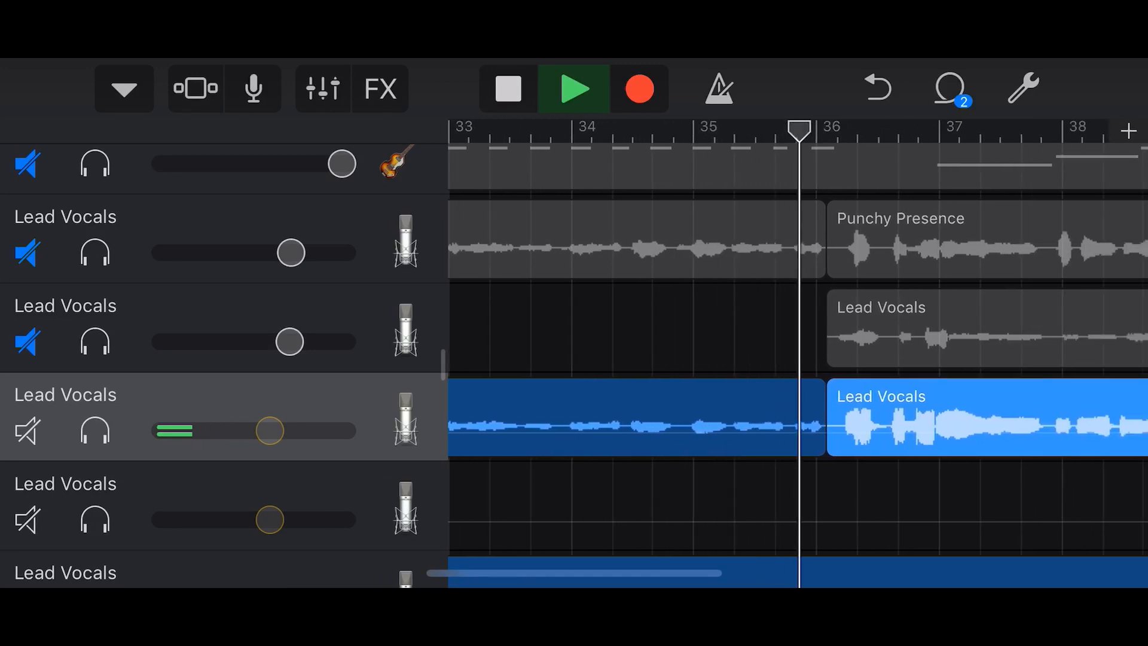
Play the punched-in passage through bar 41
{"action": "scroll", "scroll_direction": "right", "scroll_amount": 3}
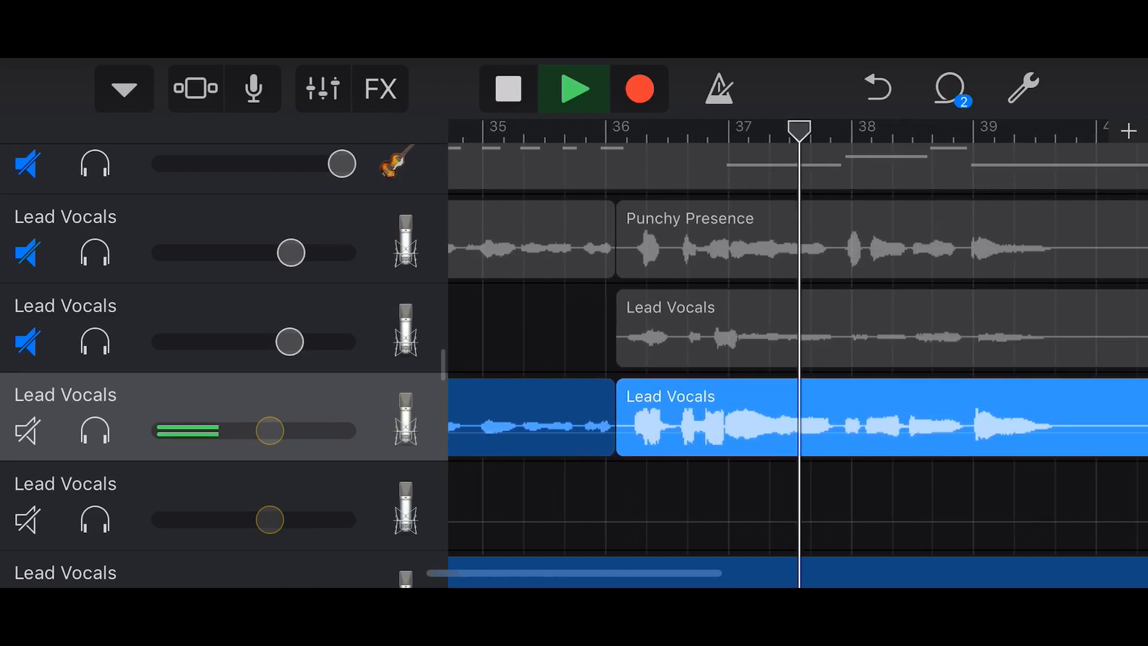
{"action": "scroll", "scroll_direction": "right", "scroll_amount": 3}
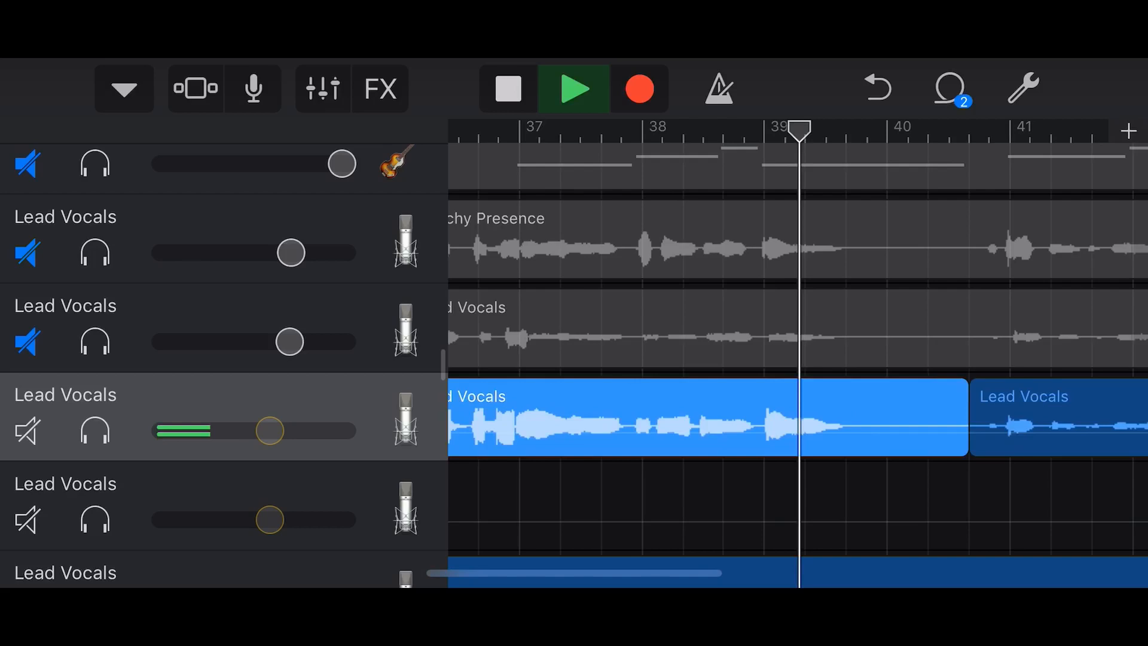
{"action": "scroll", "scroll_direction": "right", "scroll_amount": 3}
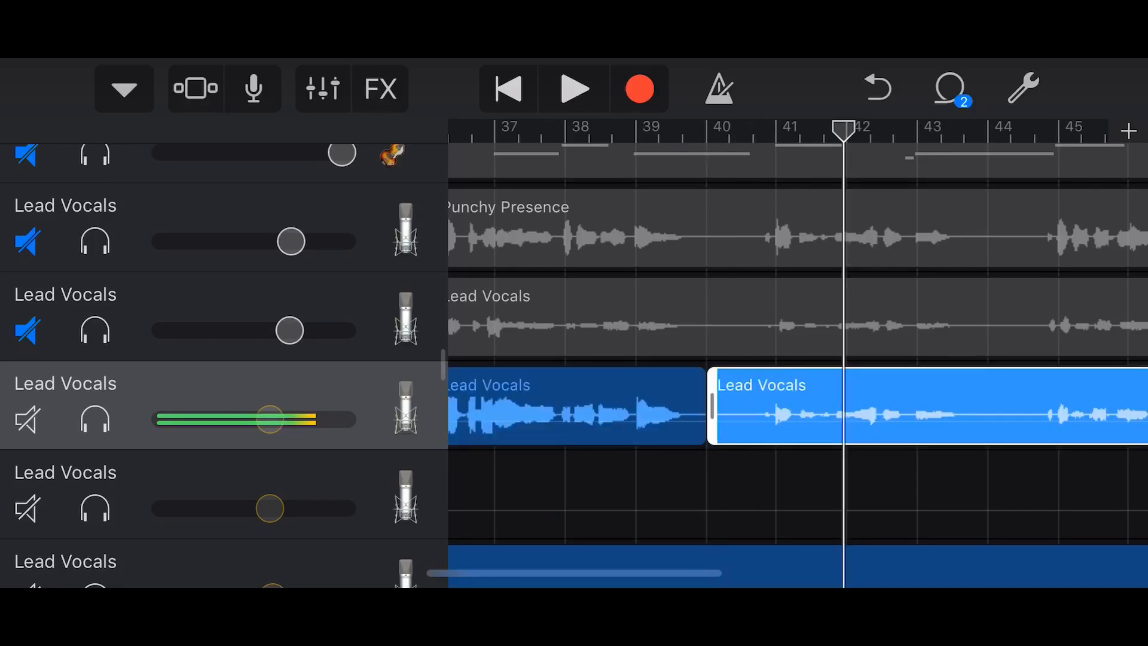
Scroll back so the restored continuous Lead Vocals region across bars 25–53 is in view
{"action": "scroll", "scroll_direction": "left", "scroll_amount": 3}
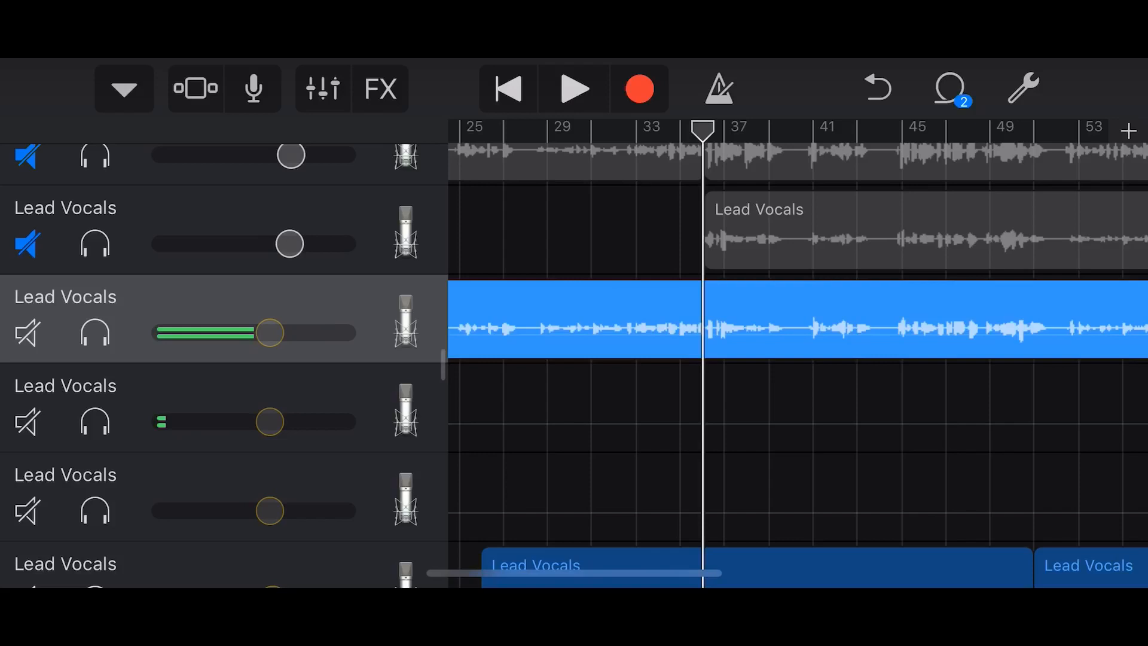
Review the empty vocal track's mixer and Plug-ins & EQ, then record a new take from bar 35
{"action": "left_click", "coordinate": [322, 89]}
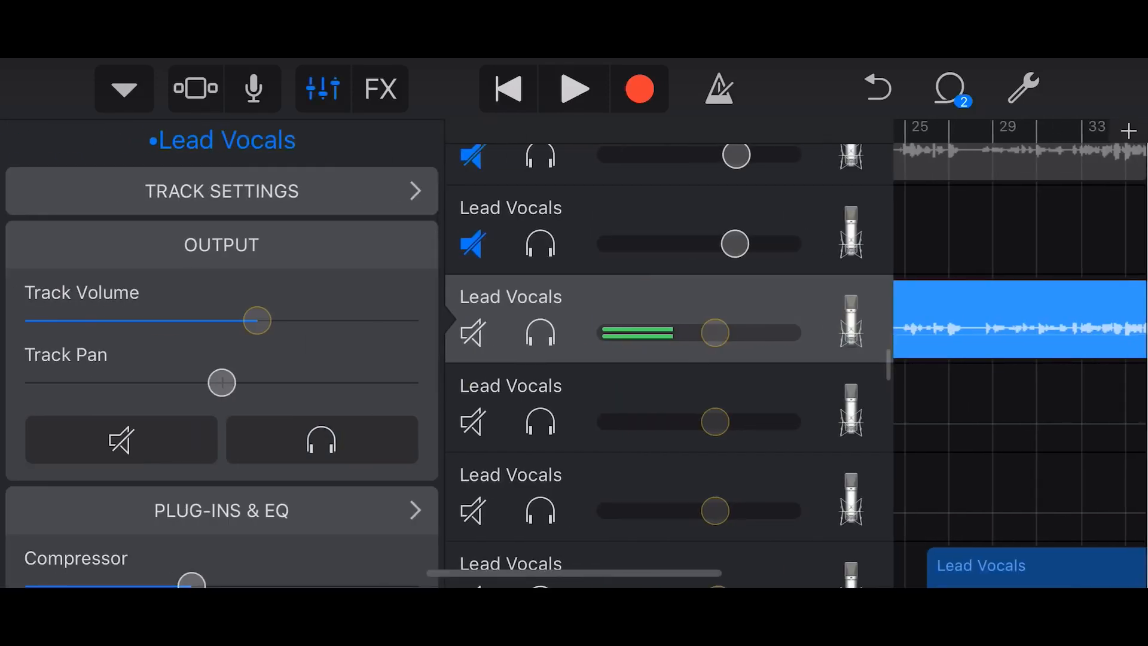
{"action": "left_click", "coordinate": [221, 511]}
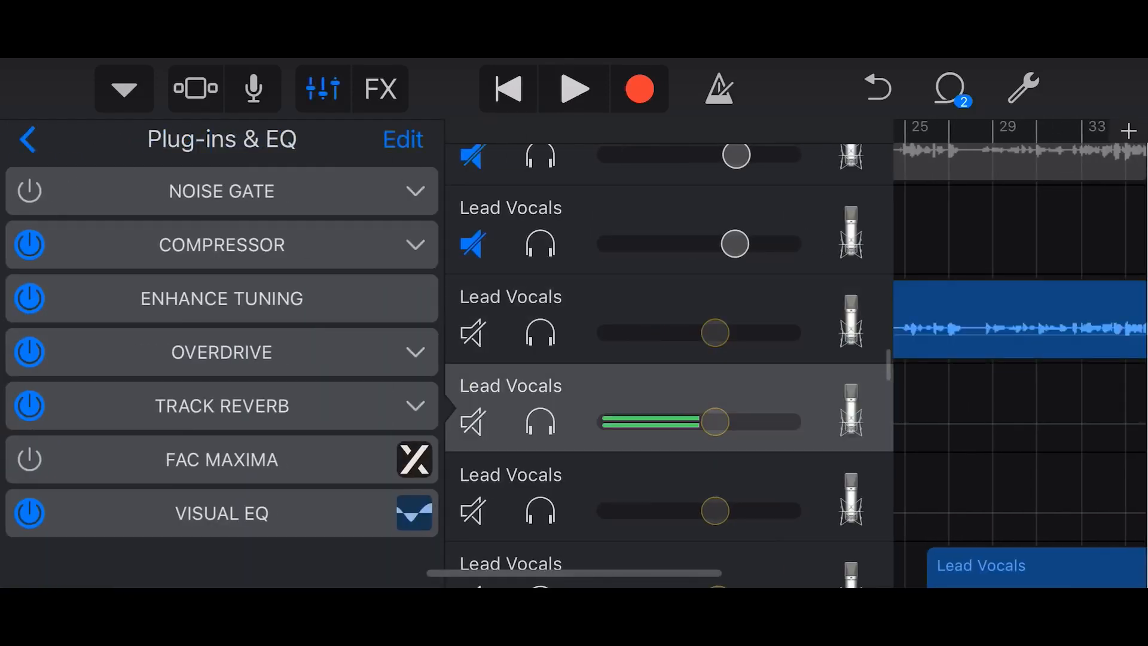
{"action": "left_click", "coordinate": [28, 139]}
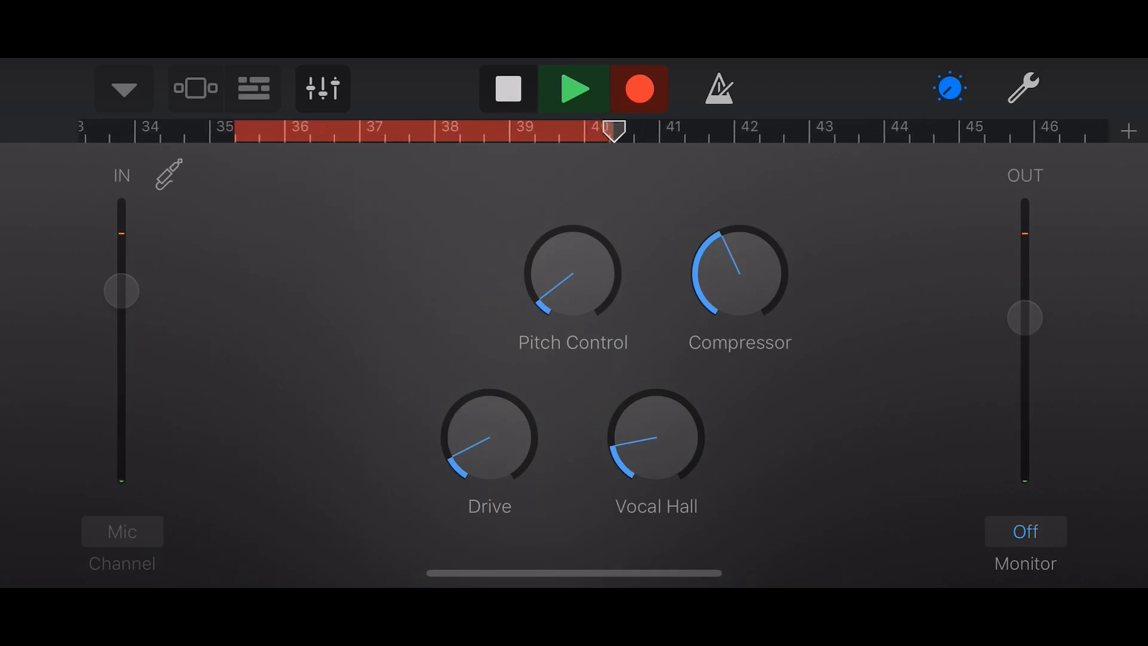
Stop recording, leaving the new take on its own Lead Vocals track from bar 35 to 40
{"action": "left_click", "coordinate": [506, 87]}
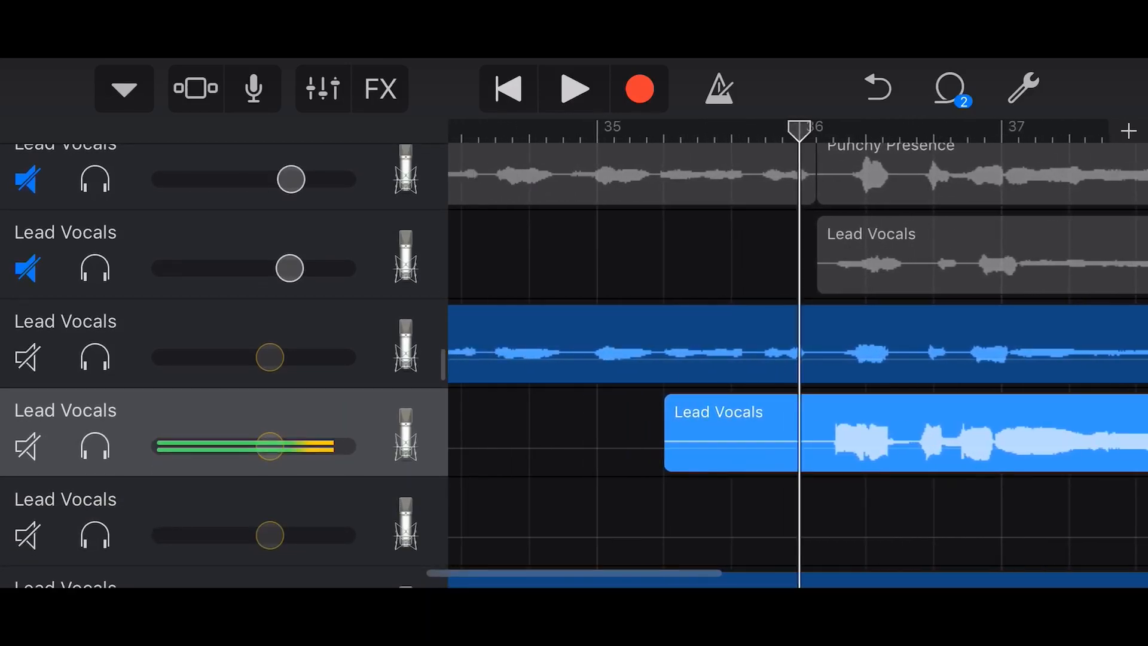
{"action": "scroll", "scroll_direction": "right", "scroll_amount": 3}
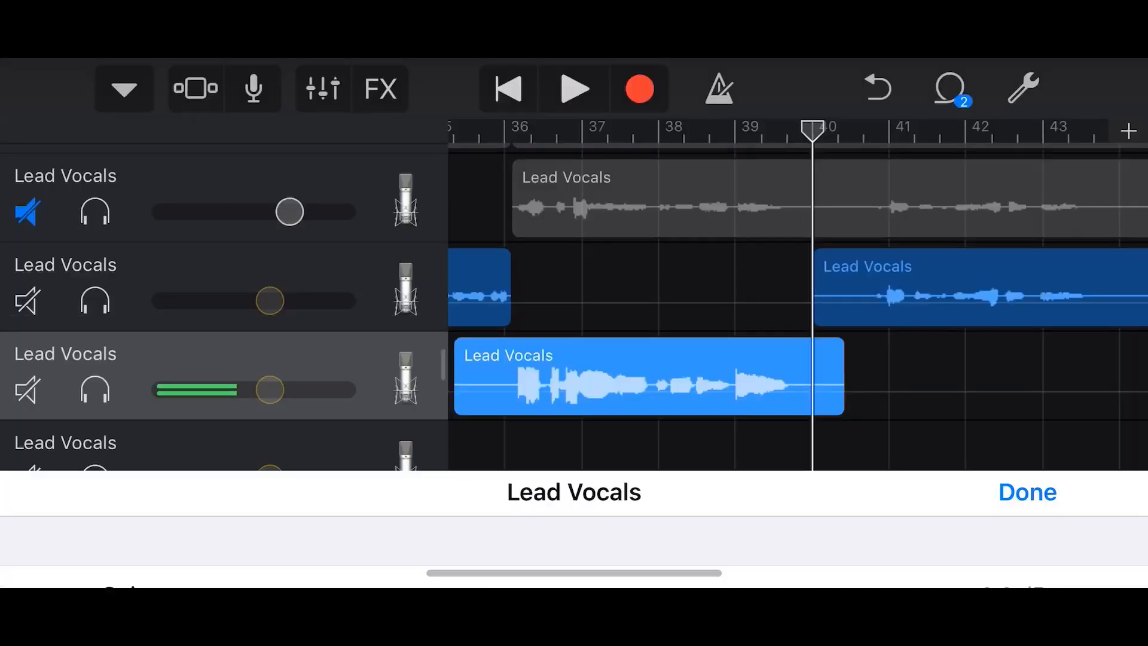
Close the Lead Vocals track settings and start playback from about bar 34
{"action": "left_click", "coordinate": [1026, 492]}
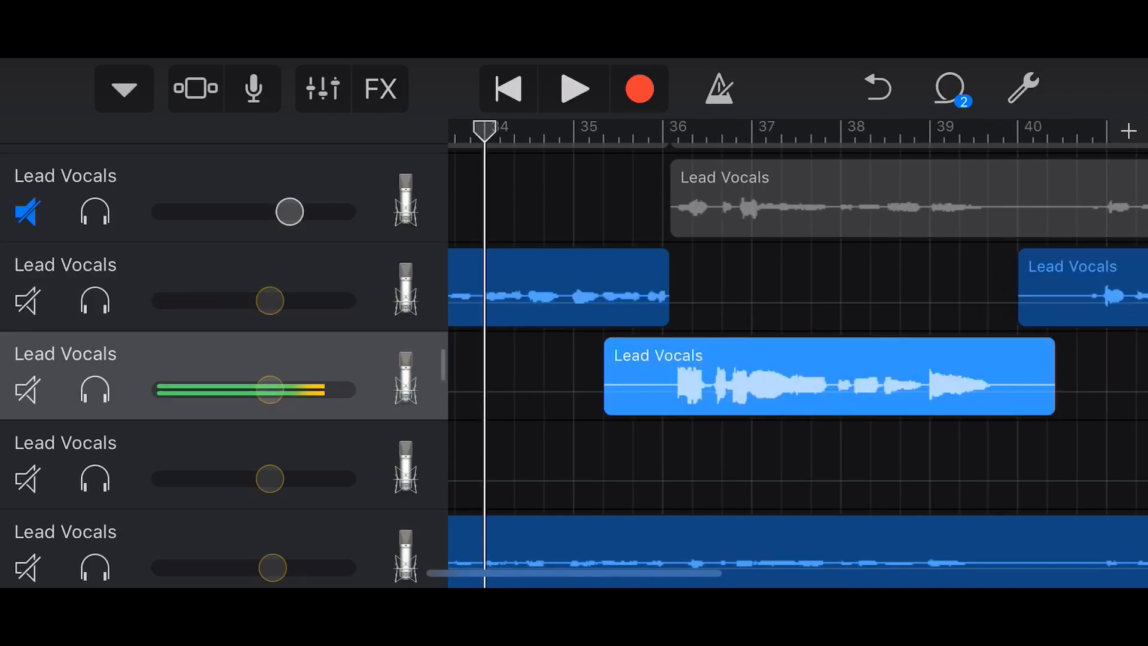
{"action": "left_click", "coordinate": [576, 87]}
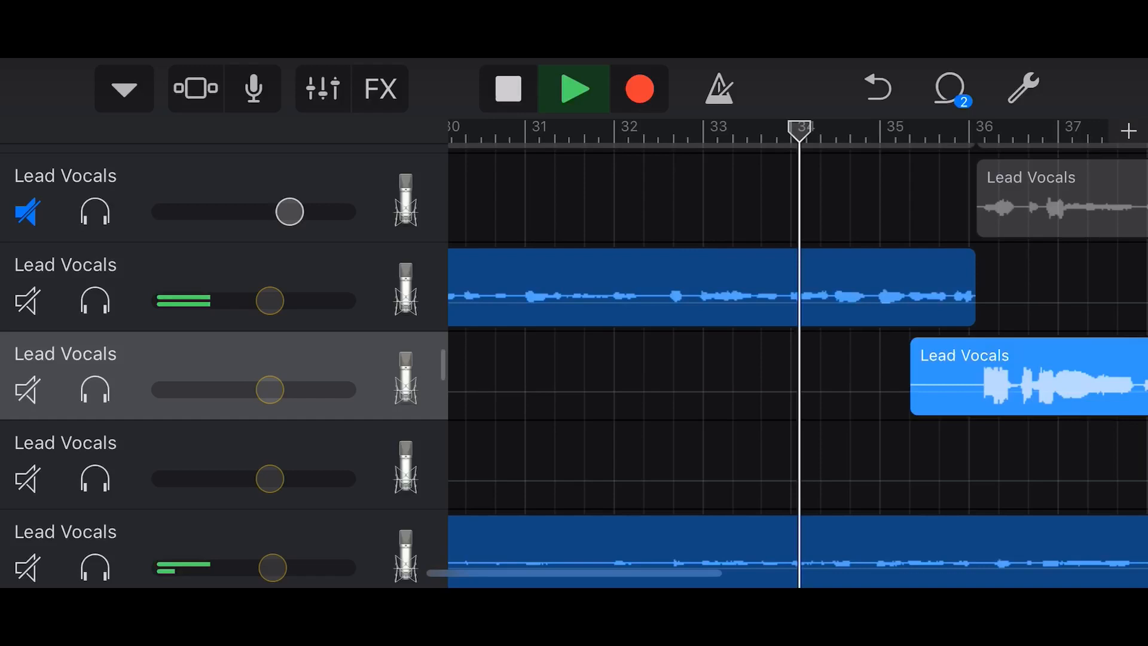
{"action": "scroll", "scroll_direction": "right", "scroll_amount": 3}
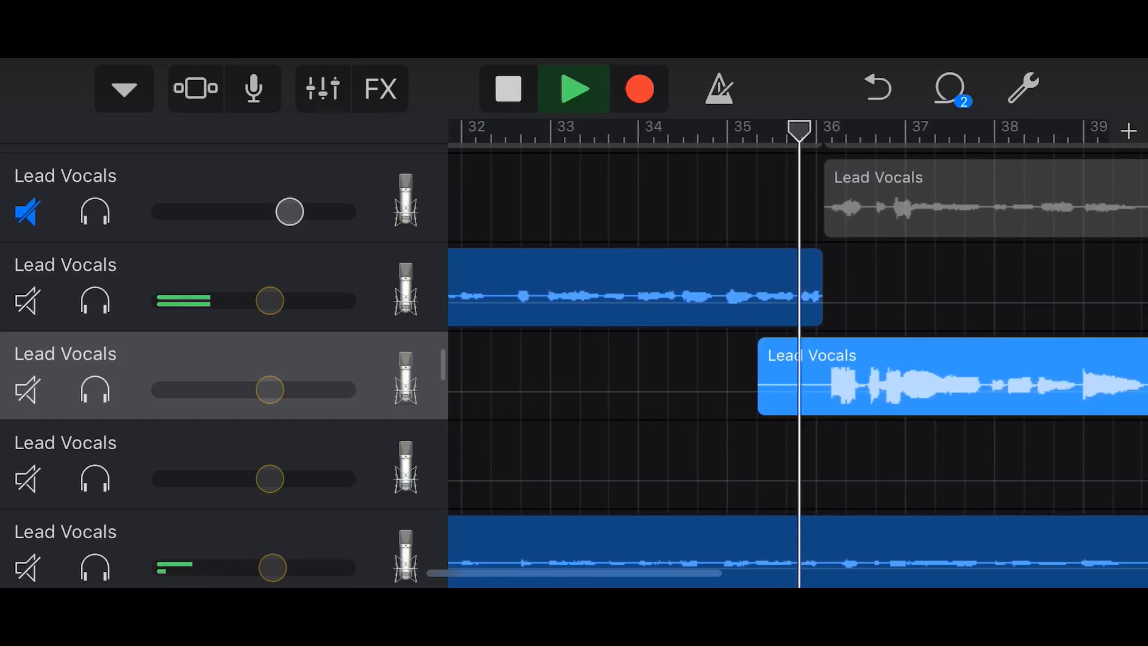
{"action": "scroll", "scroll_direction": "right", "scroll_amount": 3}
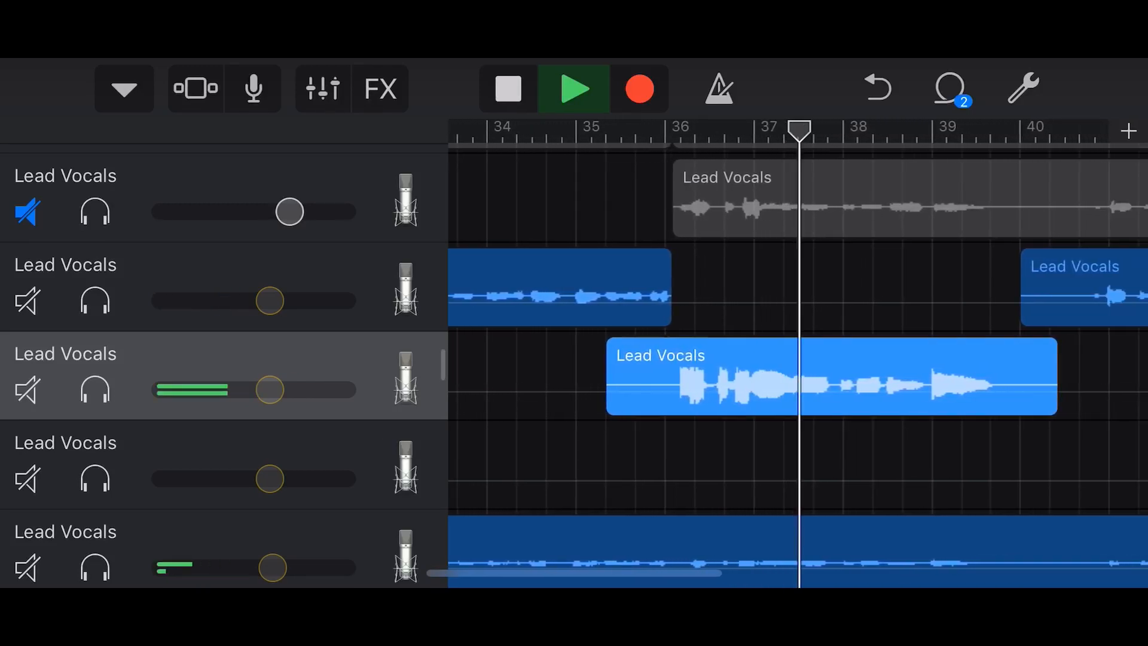
{"action": "scroll", "scroll_direction": "right", "scroll_amount": 3}
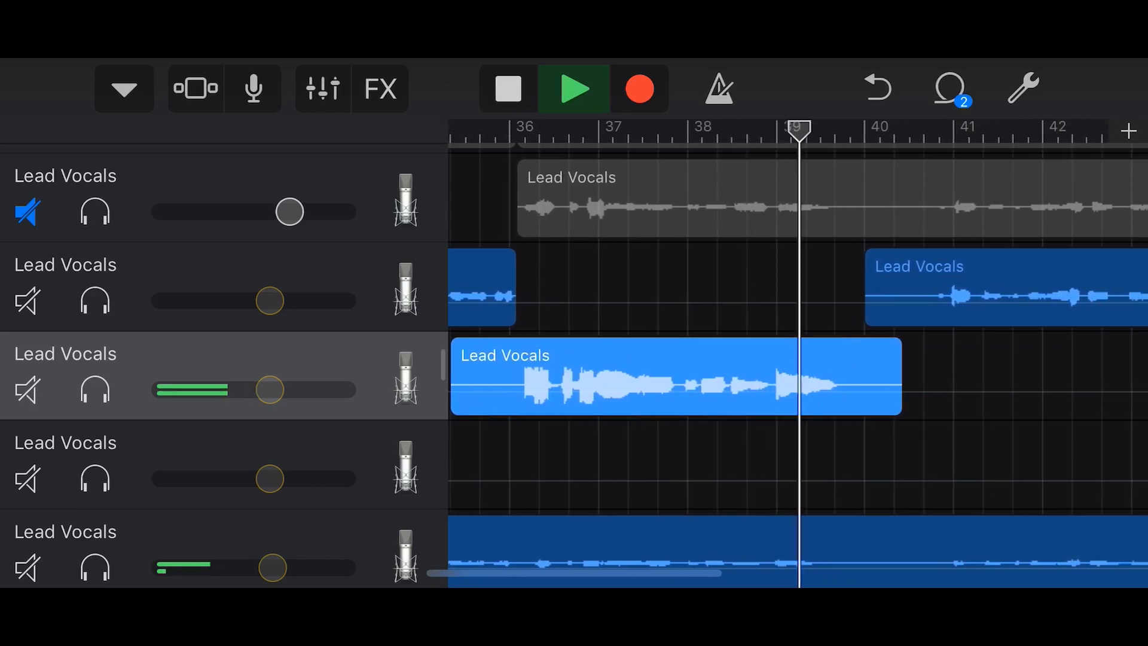
{"action": "scroll", "scroll_direction": "right", "scroll_amount": 3}
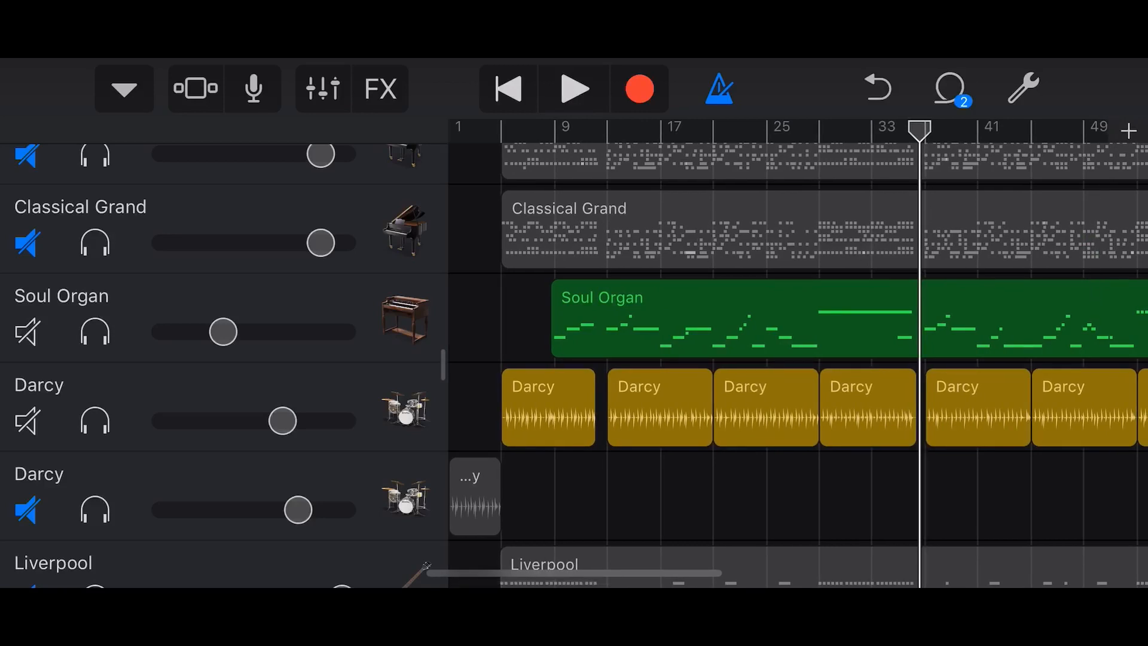
Solo the Soul Organ track and audition its part around bars 33–35
{"action": "left_click", "coordinate": [93, 331]}
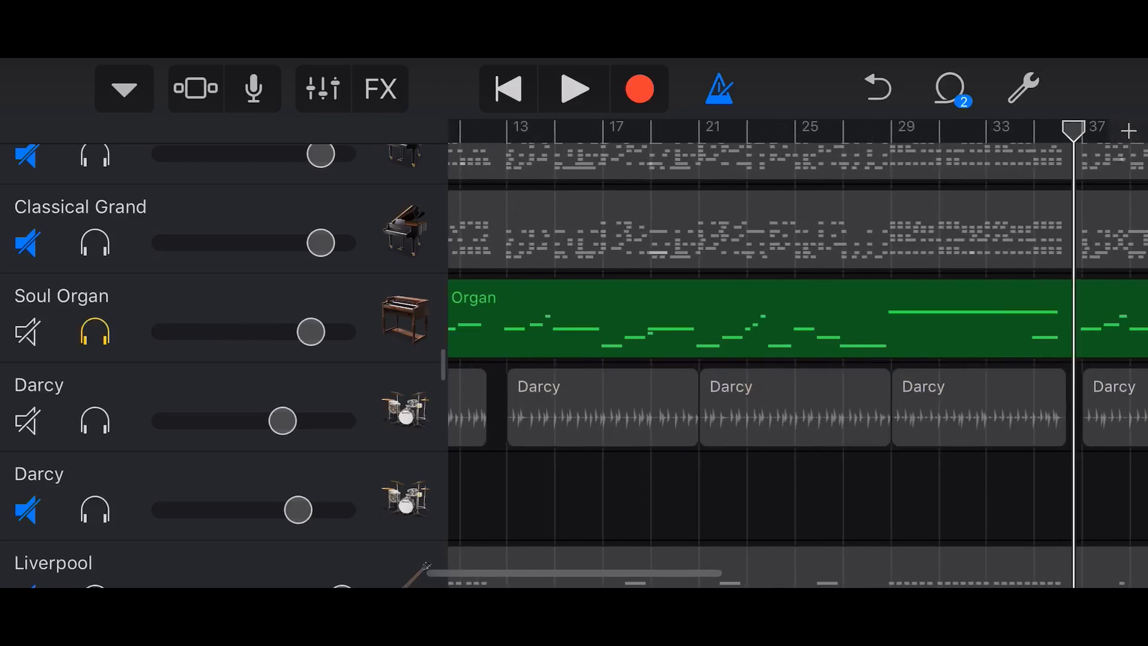
{"action": "scroll", "scroll_direction": "right", "scroll_amount": 3}
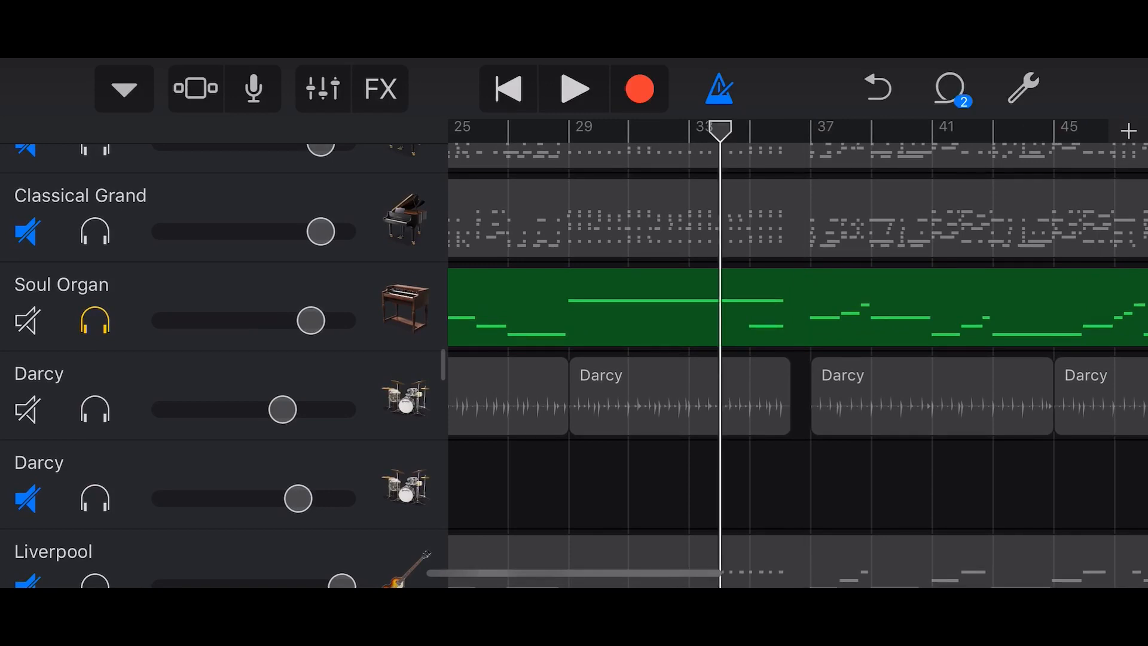
{"action": "left_click", "coordinate": [574, 88]}
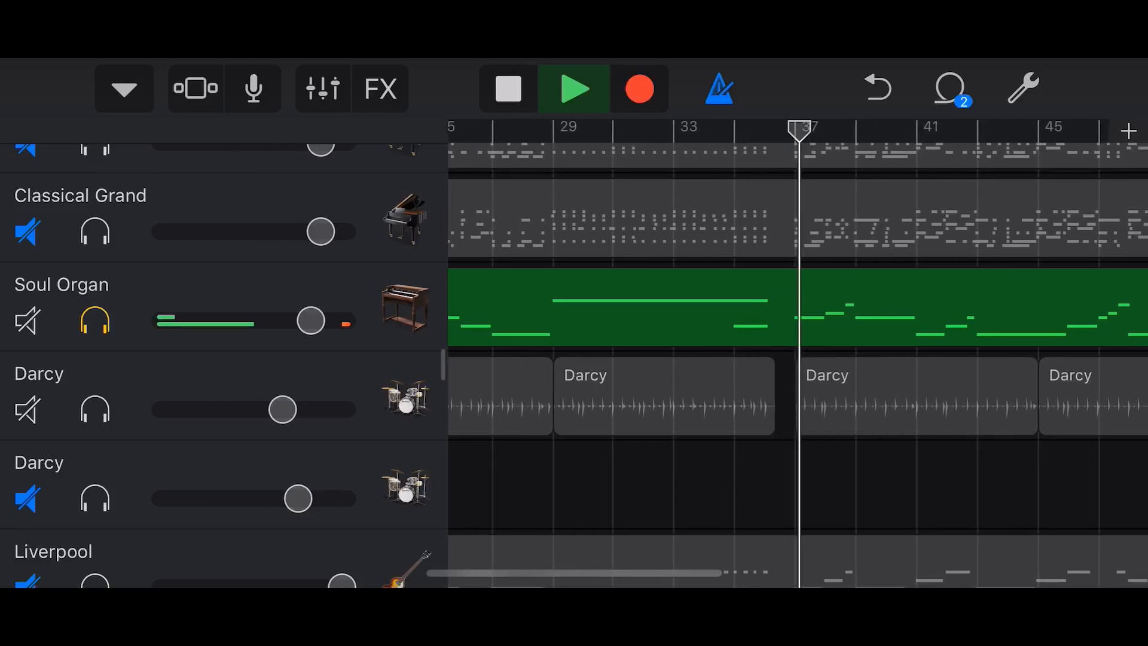
{"action": "scroll", "scroll_direction": "left", "scroll_amount": 3}
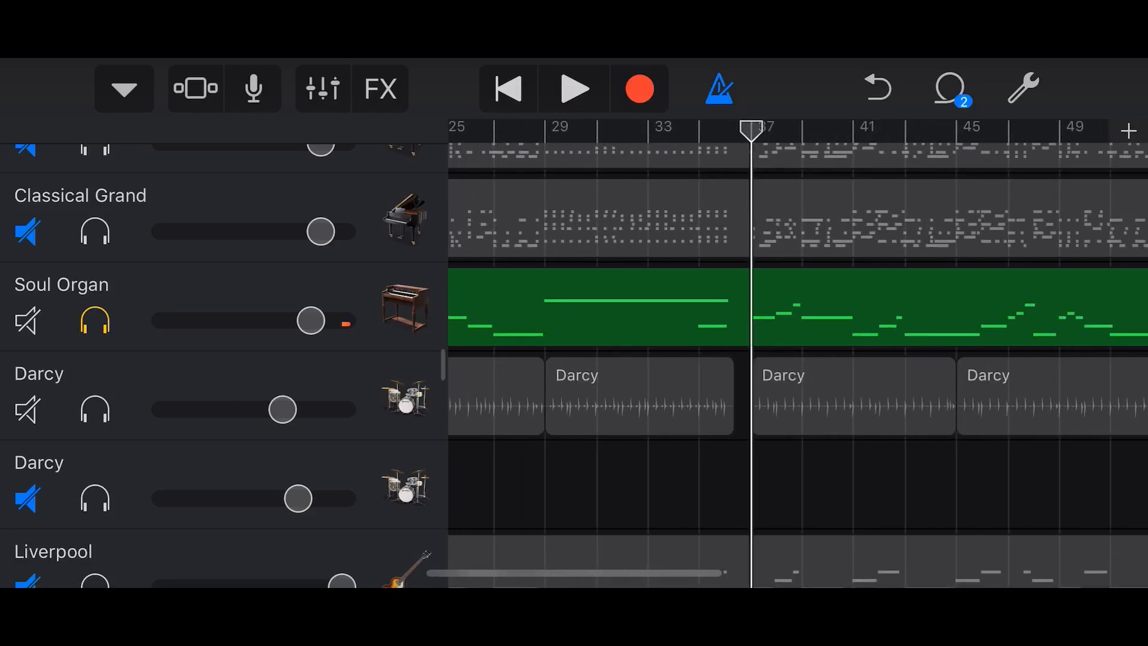
{"action": "scroll", "scroll_direction": "left", "scroll_amount": 3}
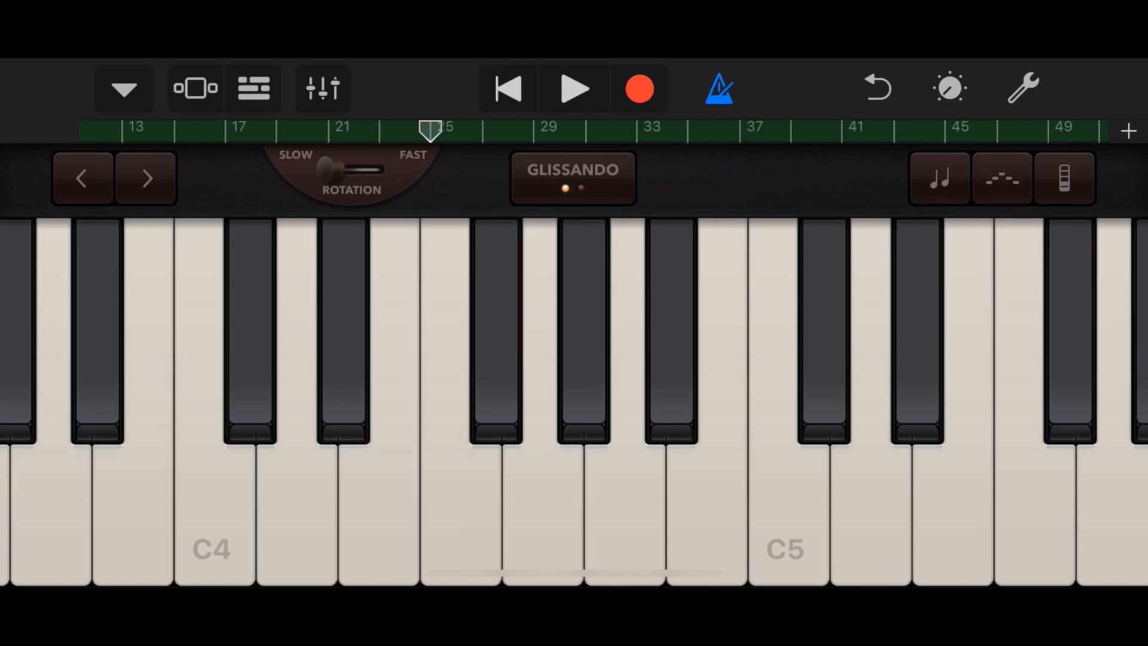
Start an organ recording, then stop the false start immediately
{"action": "left_click", "coordinate": [575, 87]}
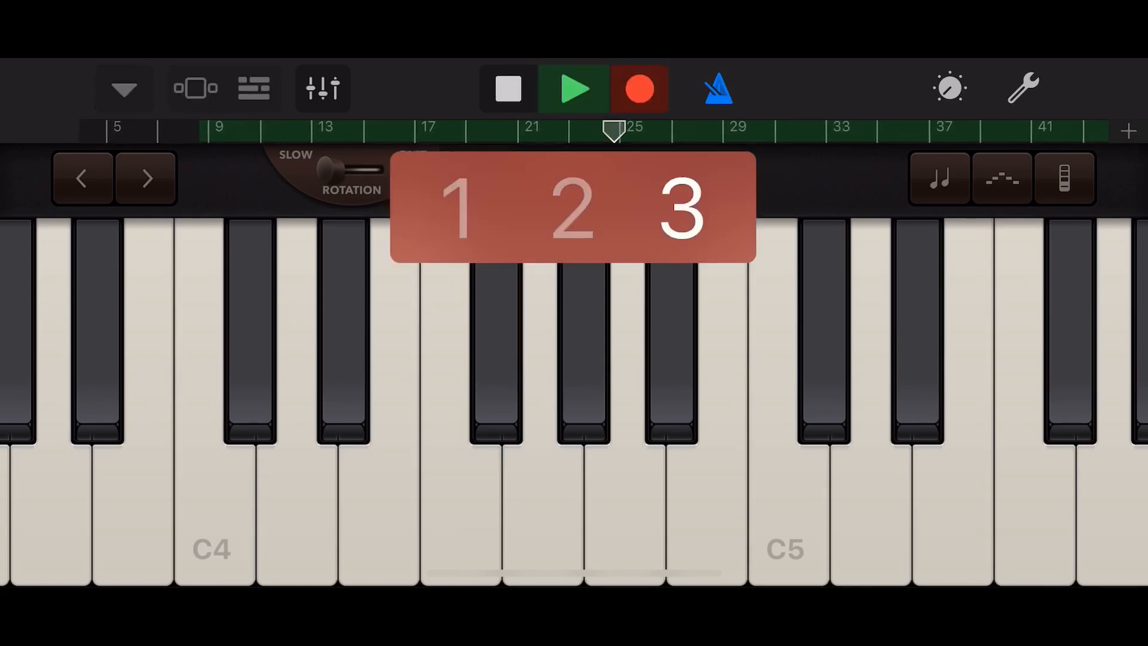
{"action": "left_click", "coordinate": [506, 87]}
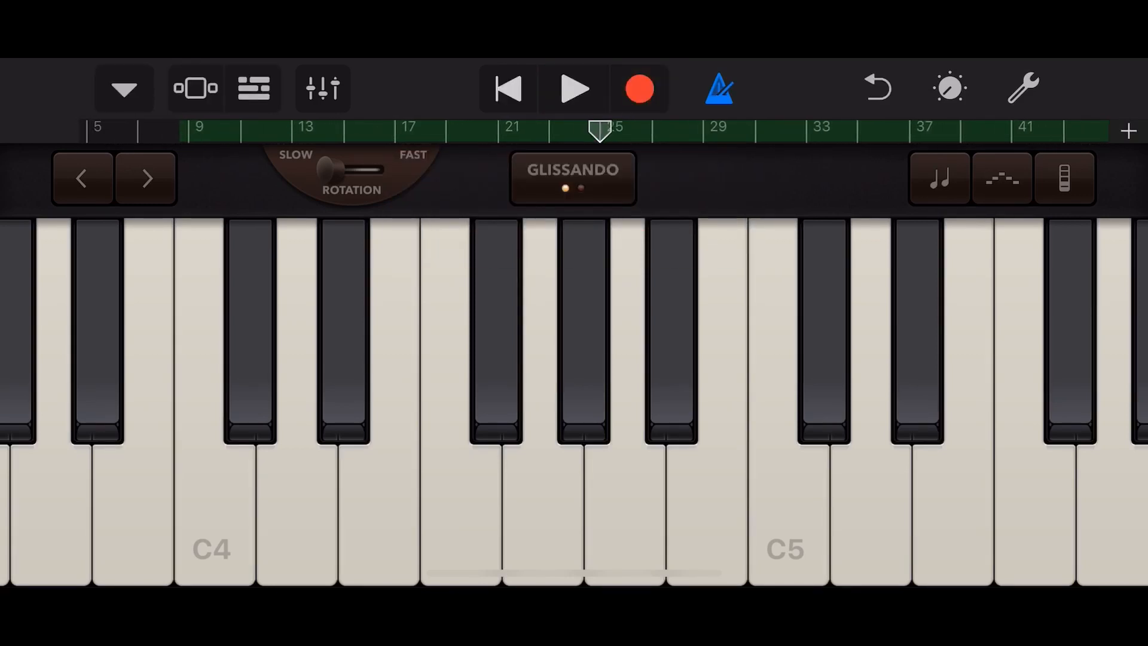
{"action": "left_click", "coordinate": [253, 87]}
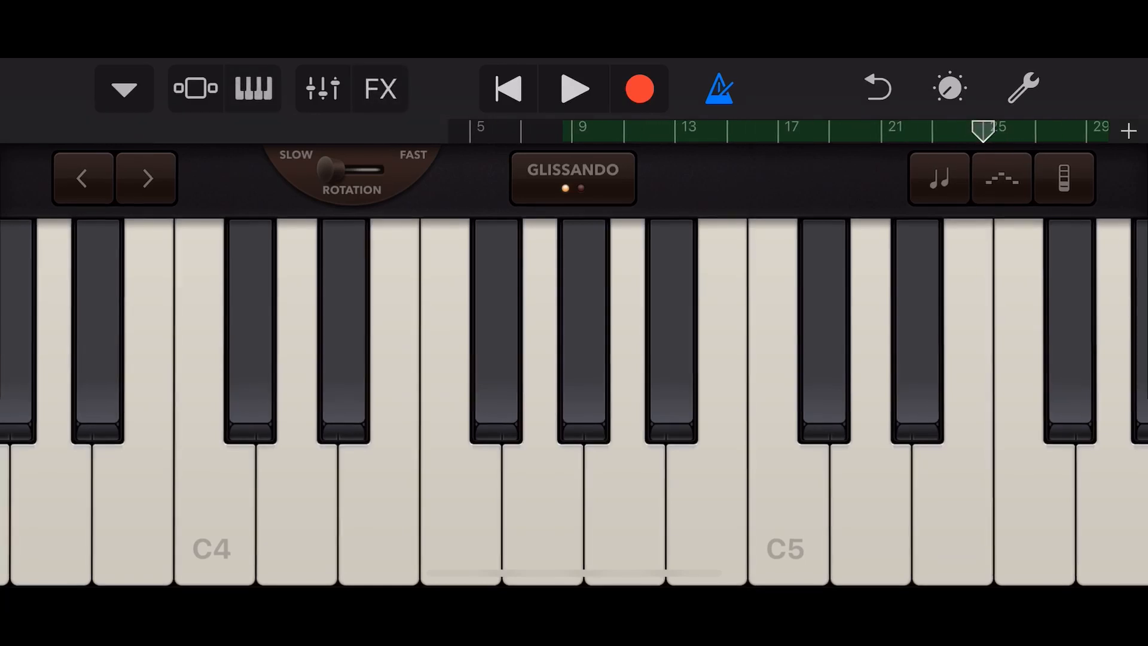
Record the Soul Organ passage over bars 24–40 and return to the track list
{"action": "left_click", "coordinate": [253, 87]}
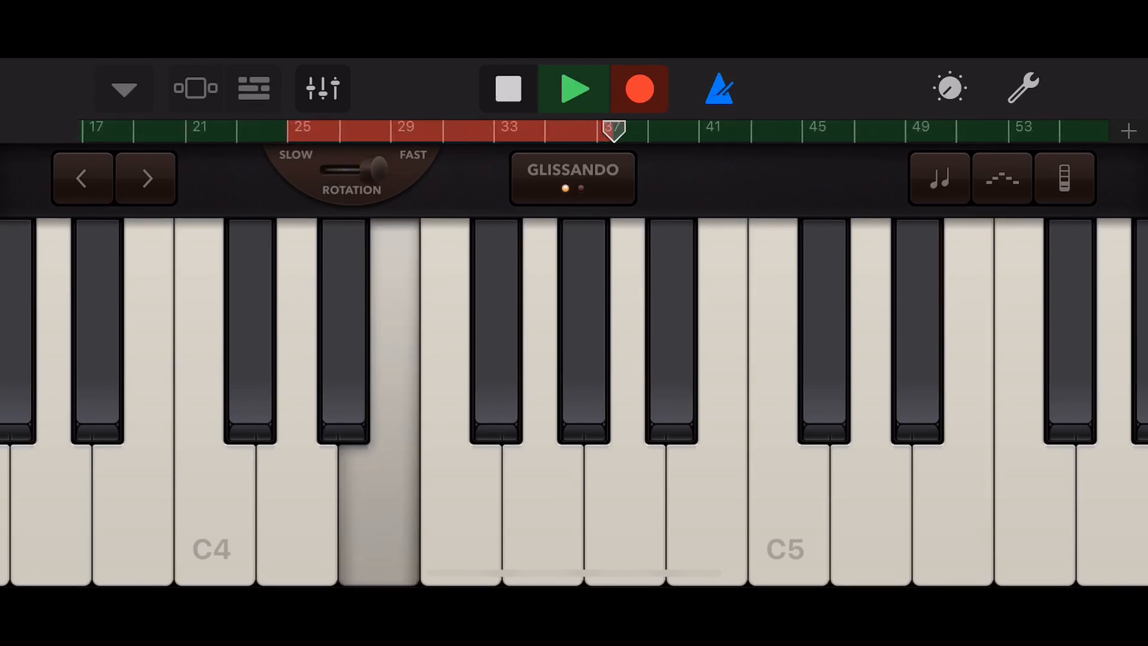
{"action": "scroll", "scroll_direction": "right", "scroll_amount": 3}
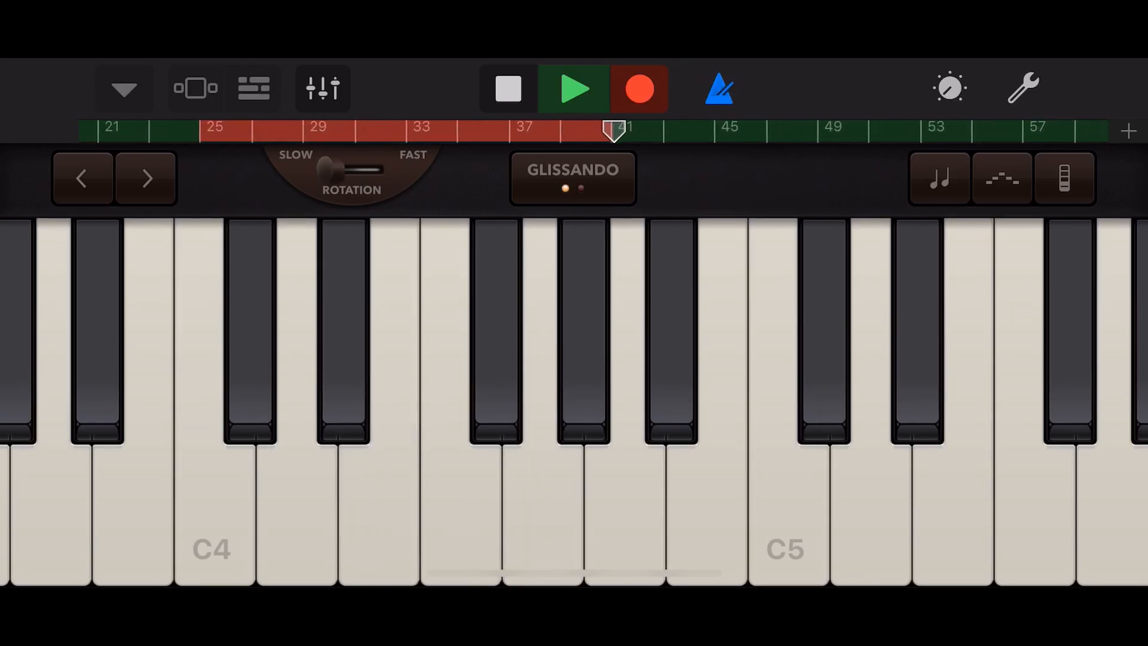
{"action": "left_click", "coordinate": [507, 88]}
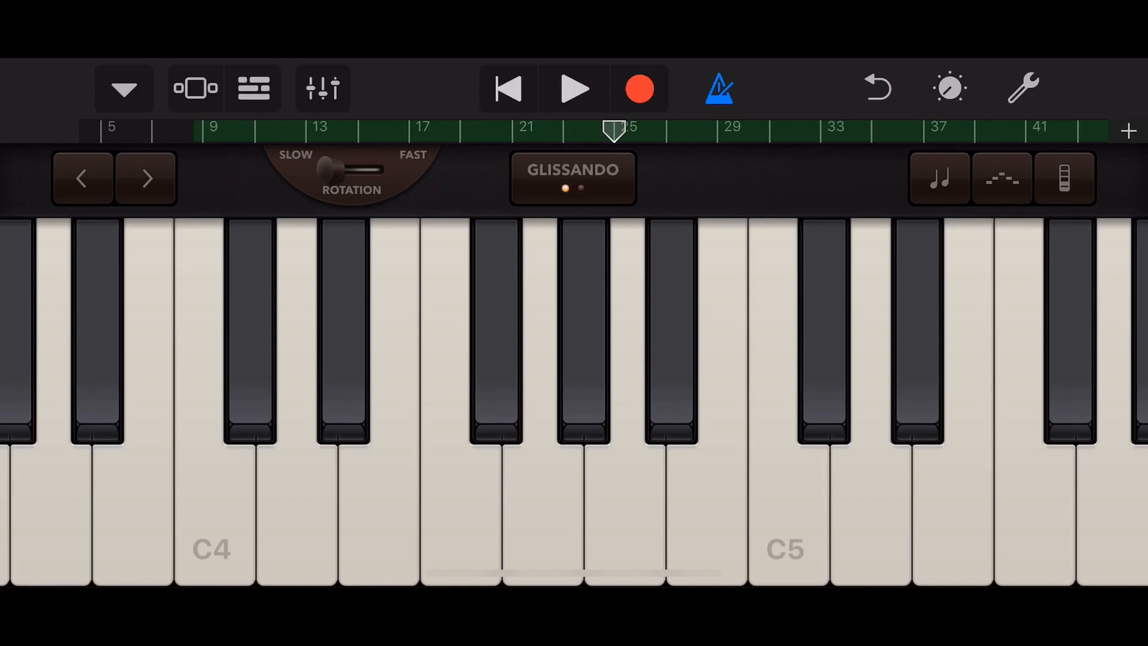
{"action": "left_click", "coordinate": [253, 87]}
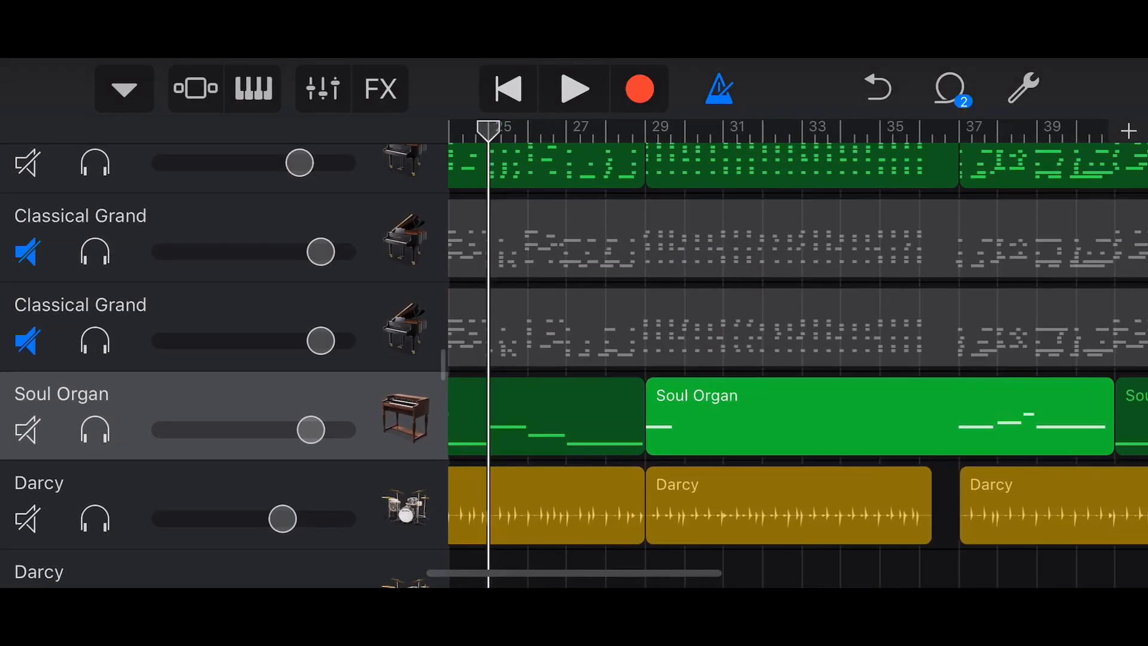
Shorten the new Soul Organ region to end at bar 37 and start recording again near bar 27
{"action": "scroll", "scroll_direction": "left", "scroll_amount": 3}
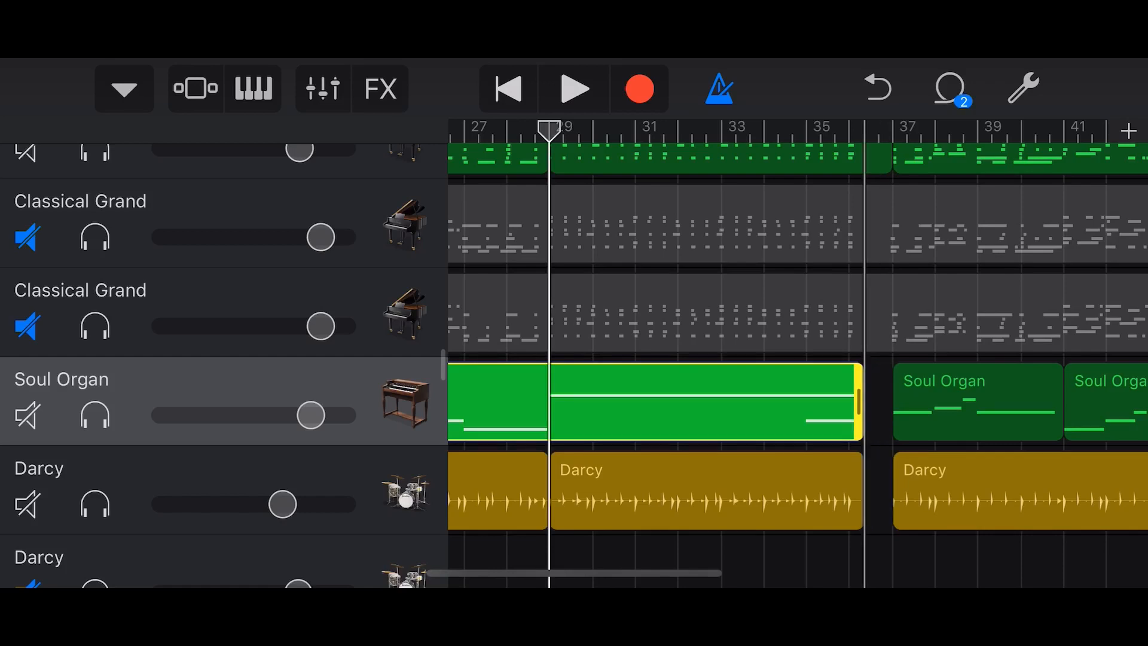
{"action": "left_click", "coordinate": [659, 402]}
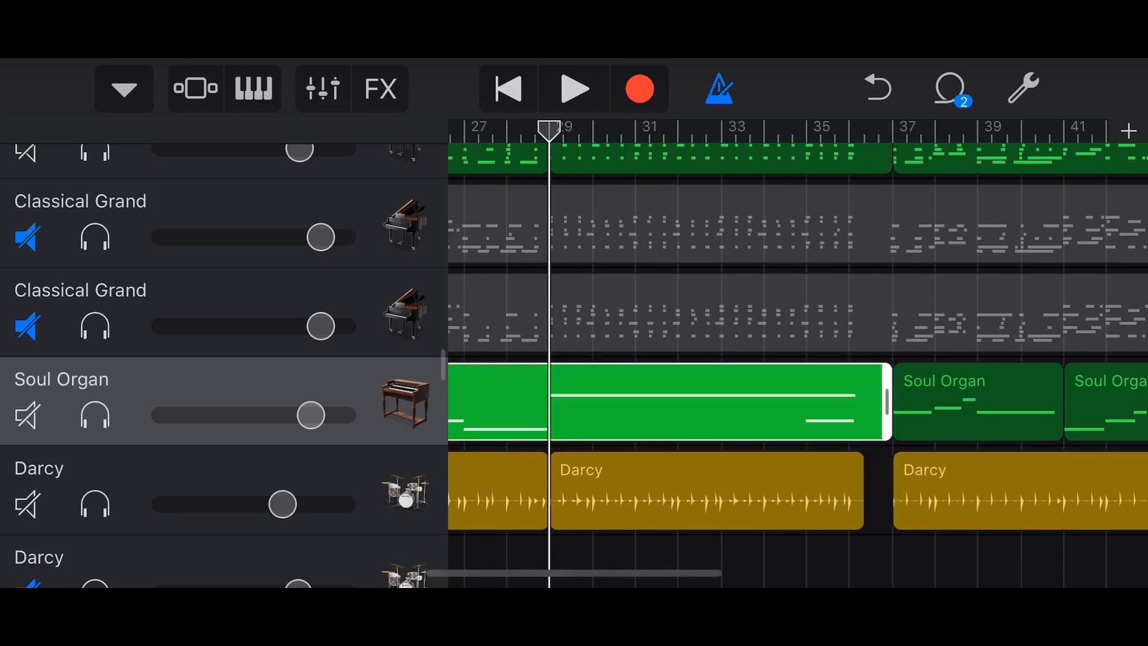
{"action": "scroll", "scroll_direction": "right", "scroll_amount": 3}
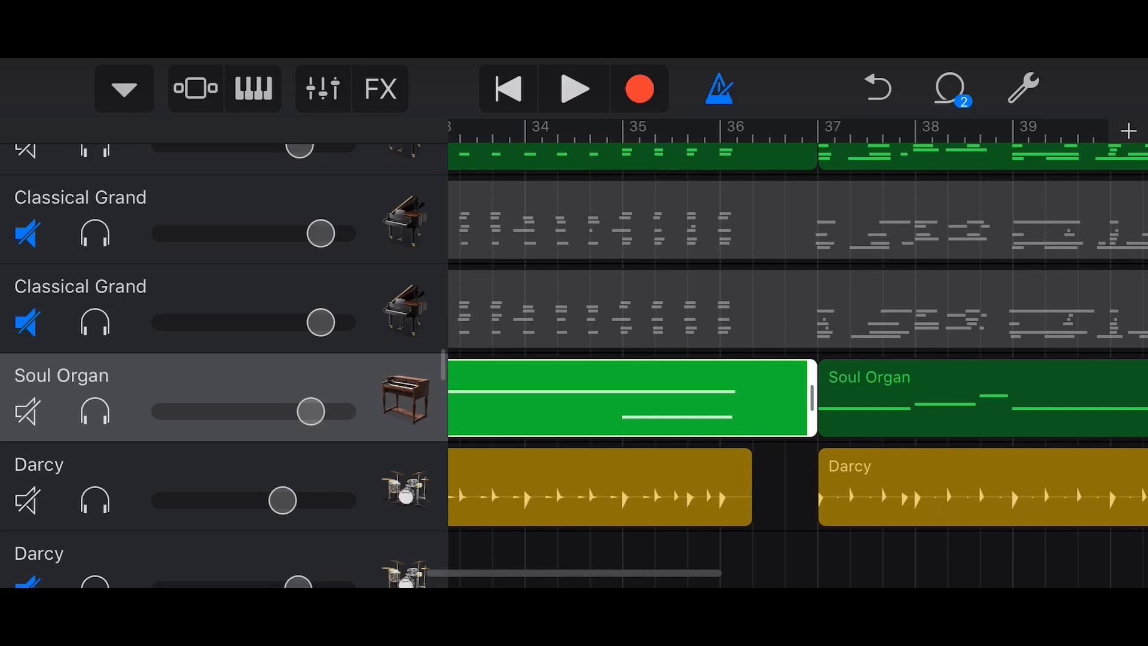
{"action": "left_click", "coordinate": [577, 87]}
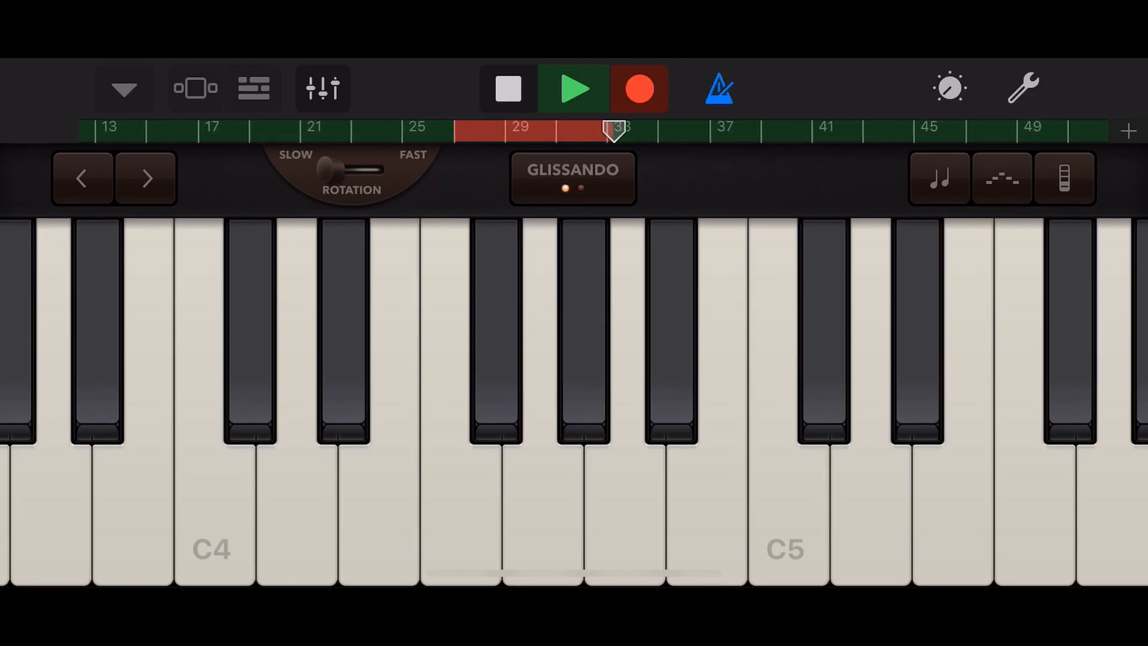
Finish the second organ take through bars 37–39 and return to the track list
{"action": "scroll", "scroll_direction": "right", "scroll_amount": 3}
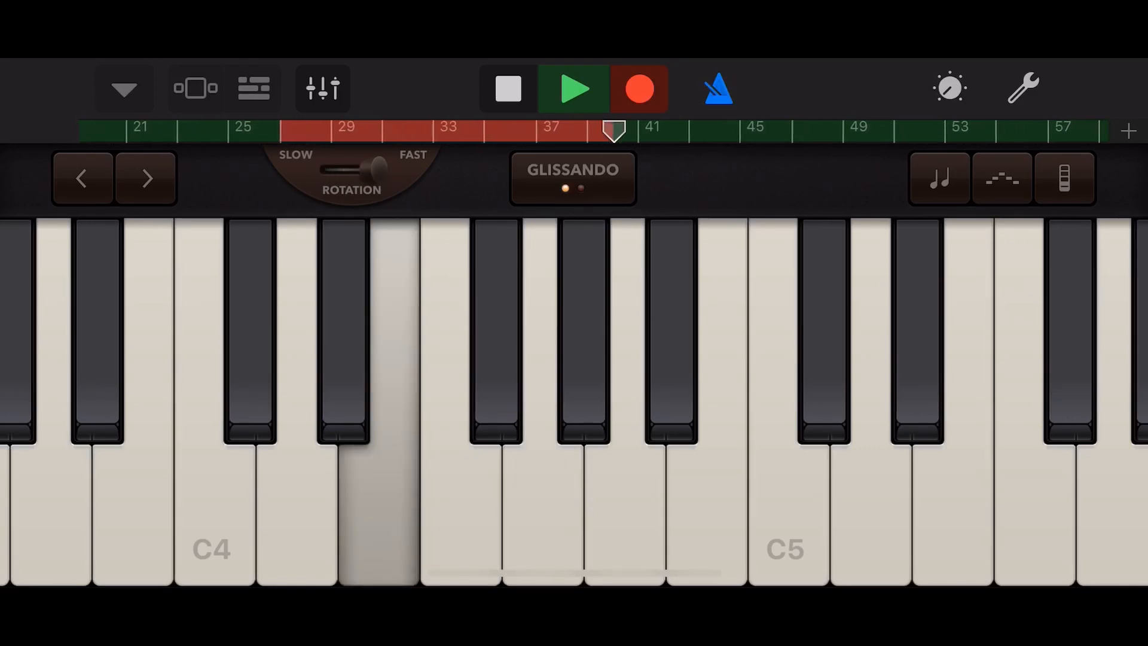
{"action": "left_click", "coordinate": [506, 87]}
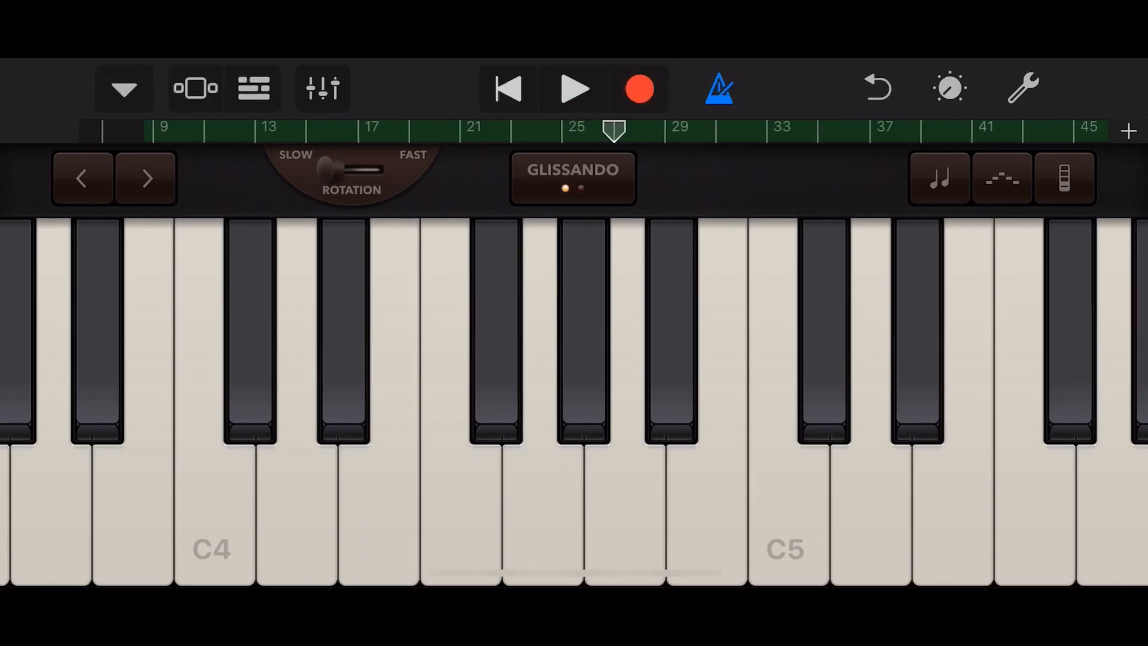
{"action": "left_click", "coordinate": [253, 87]}
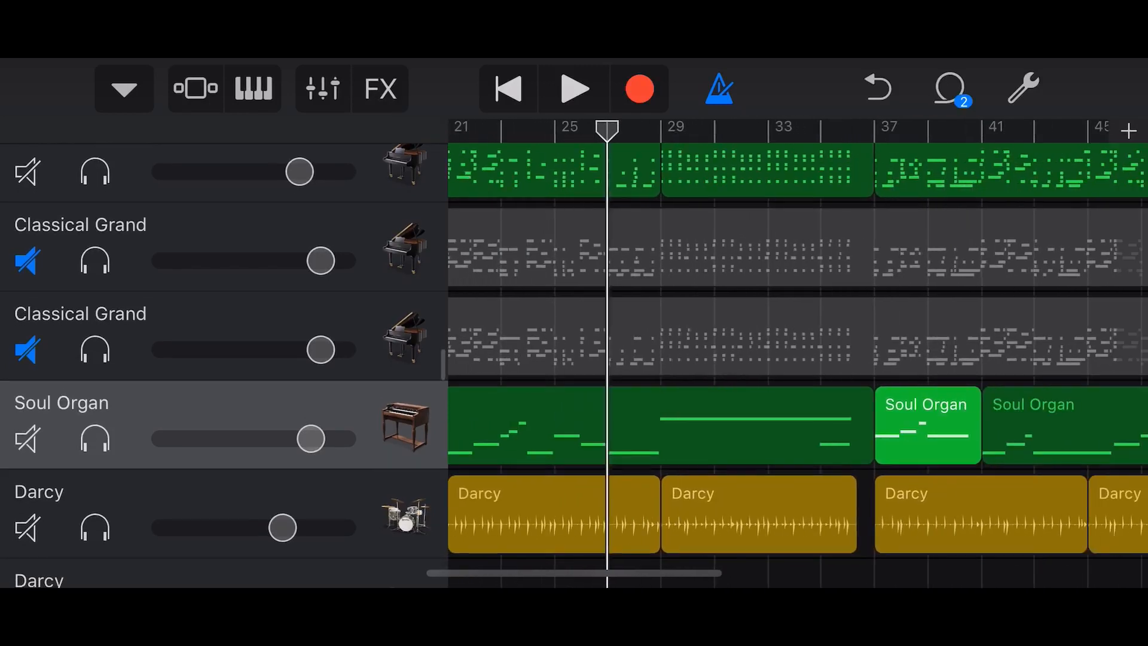
{"action": "scroll", "scroll_direction": "right", "scroll_amount": 3}
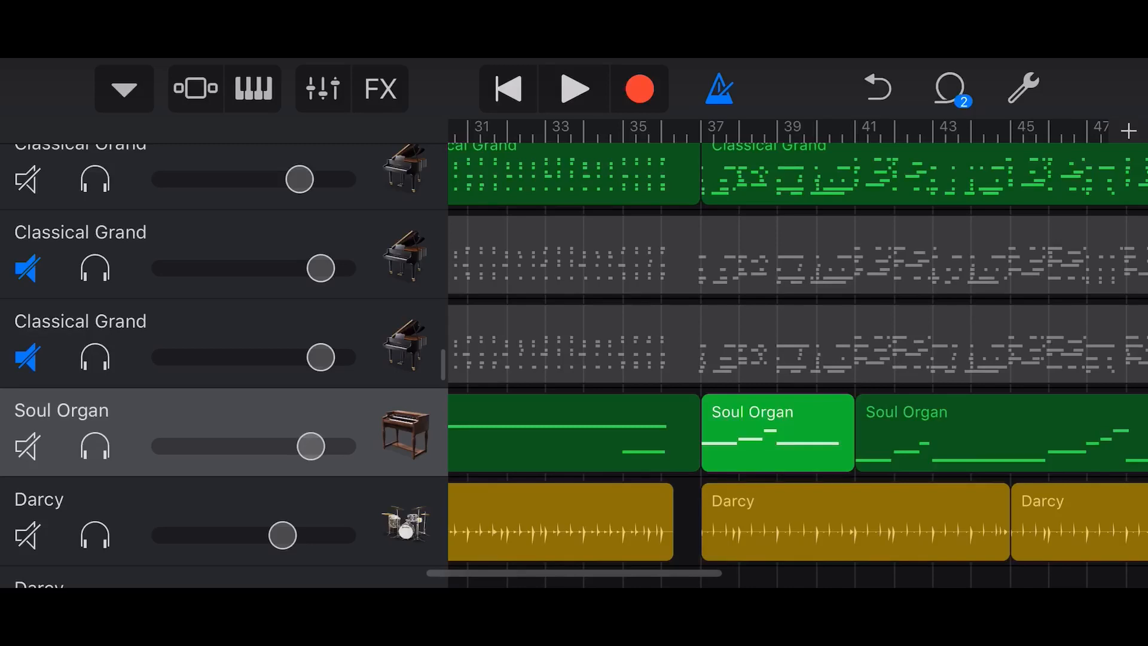
{"action": "scroll", "scroll_direction": "left", "scroll_amount": 3}
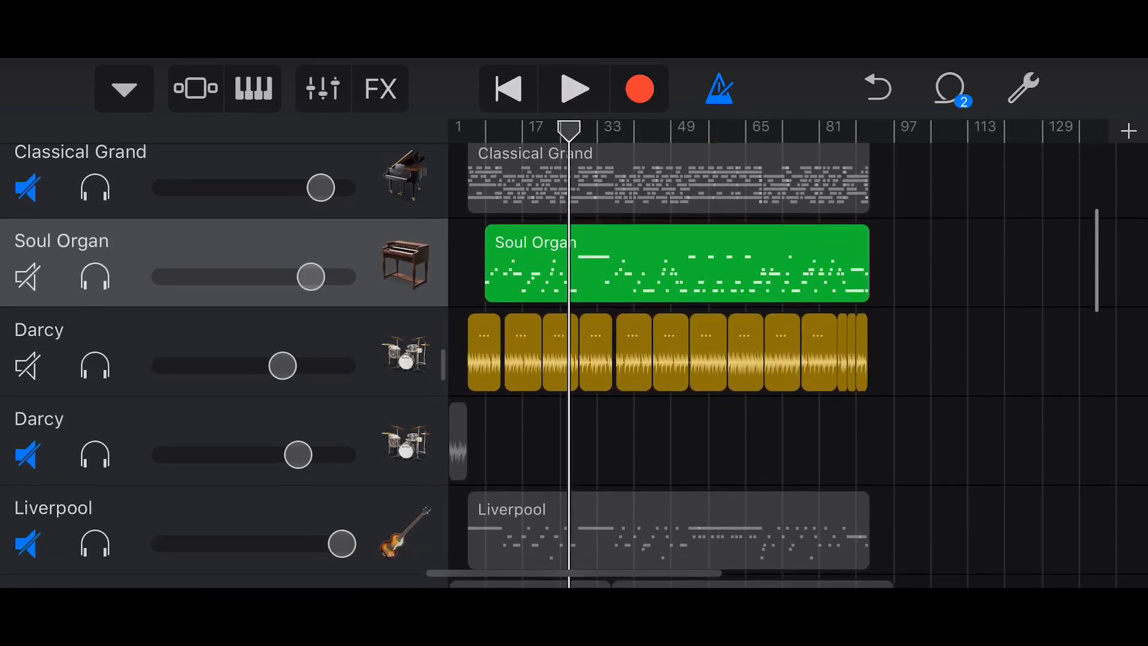
{"action": "scroll", "scroll_direction": "down", "scroll_amount": 3}
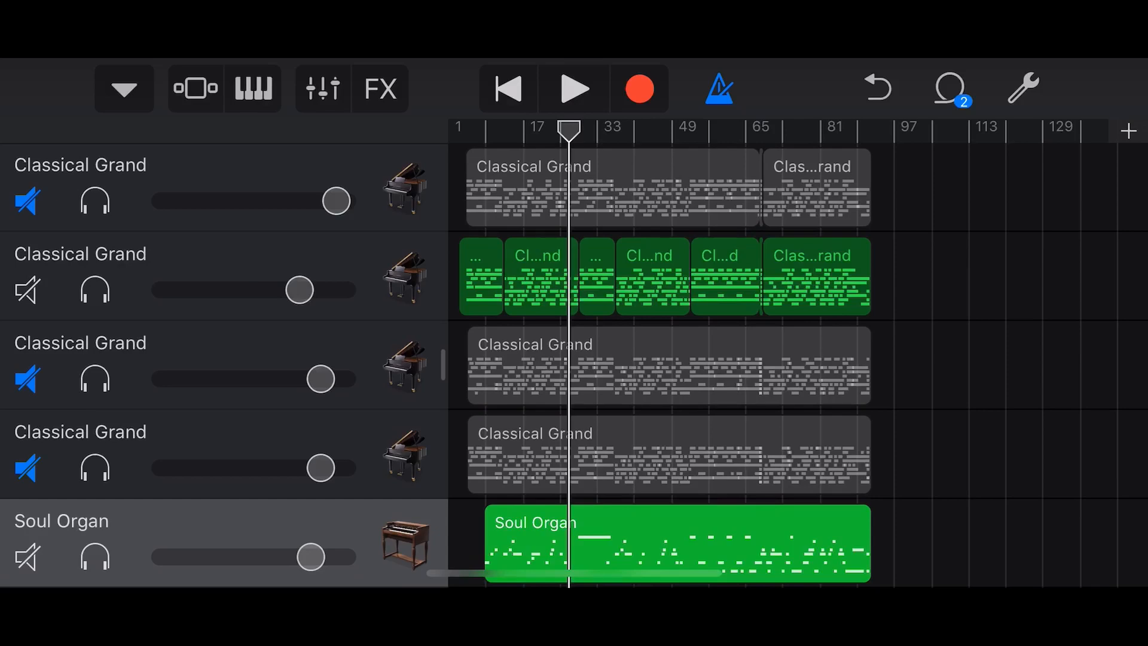
{"action": "scroll", "scroll_direction": "down", "scroll_amount": 3}
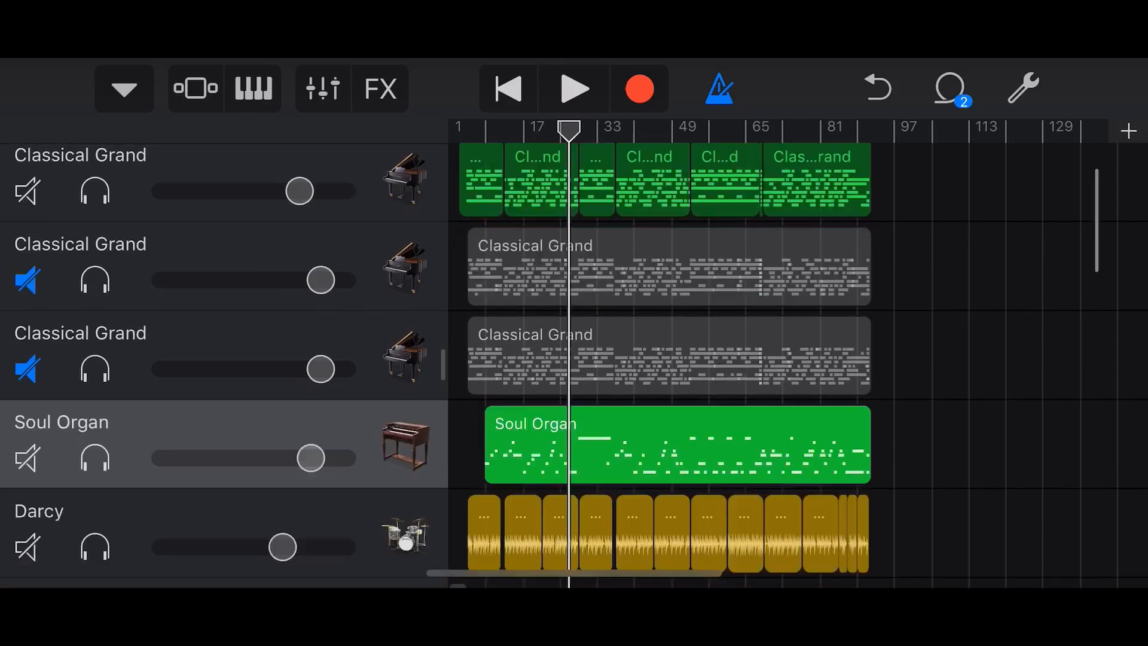